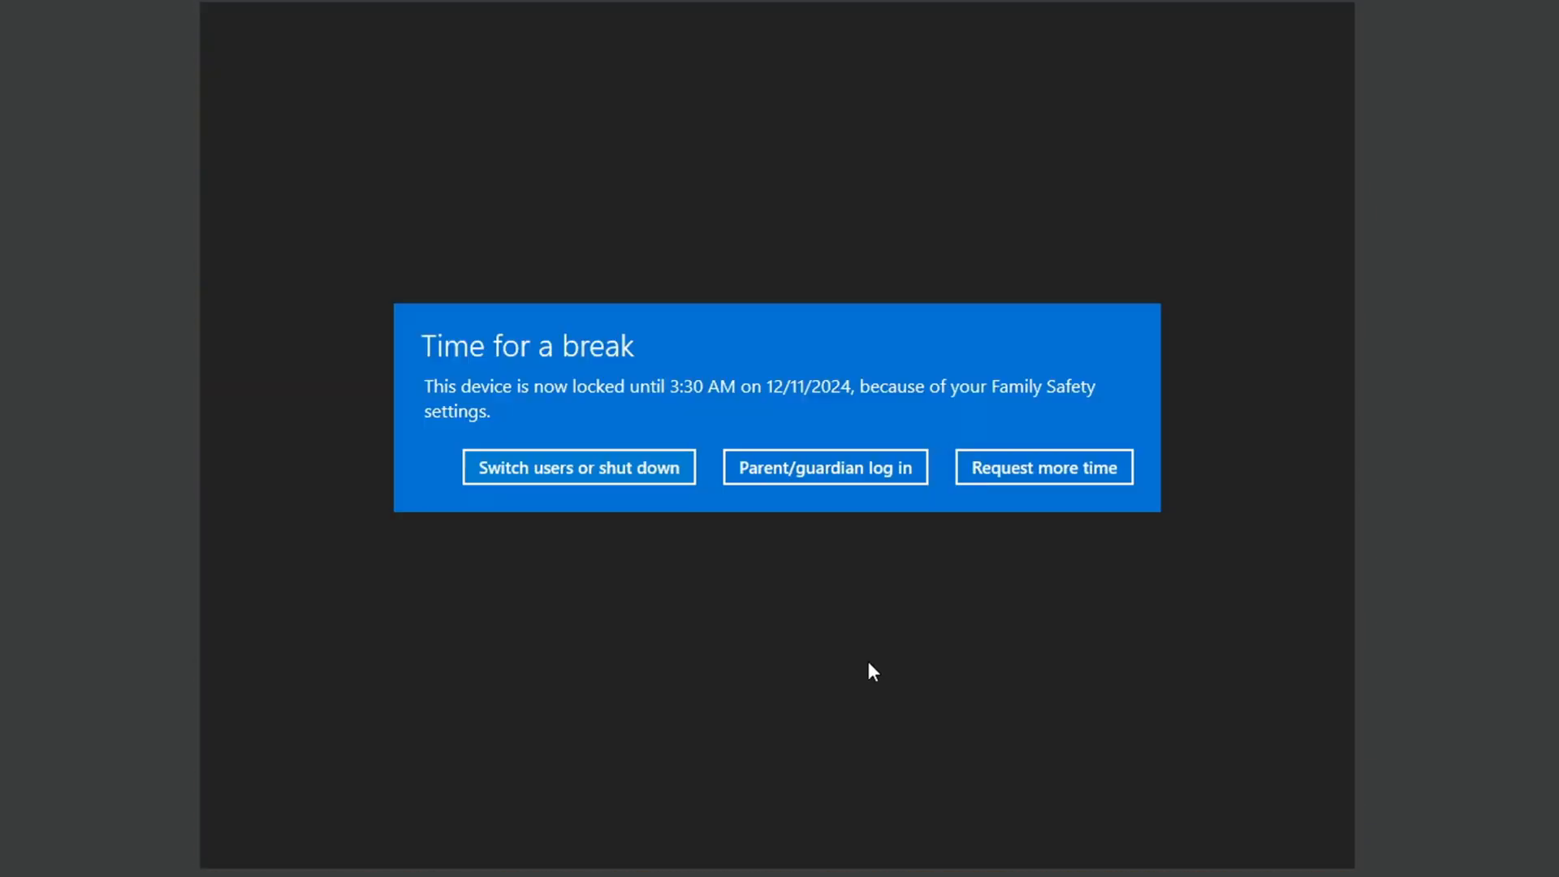
mouse_move(432, 353)
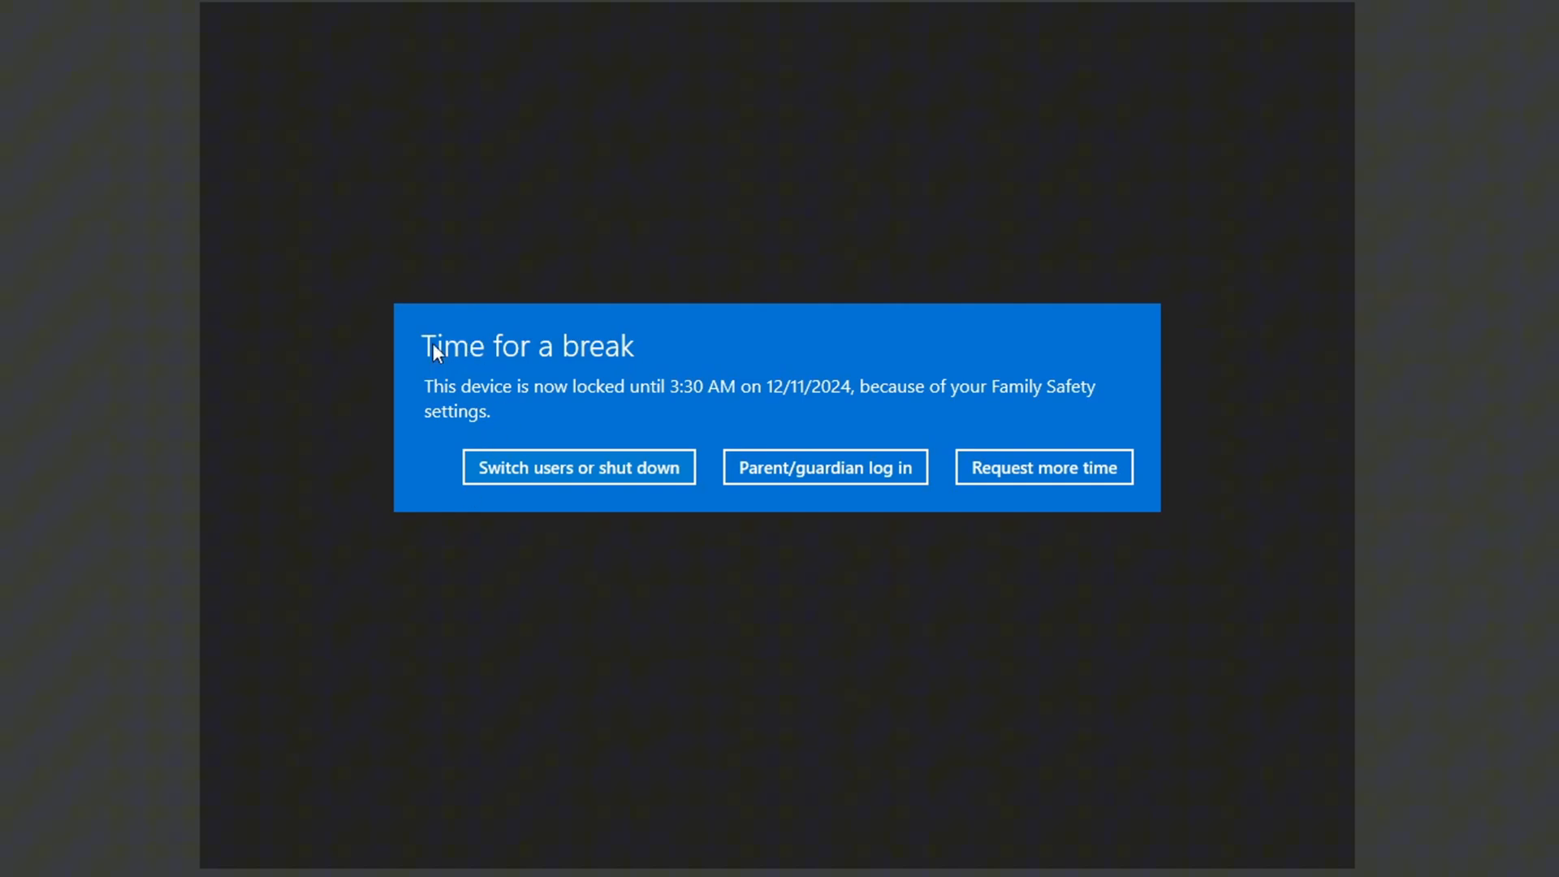
mouse_move(747, 424)
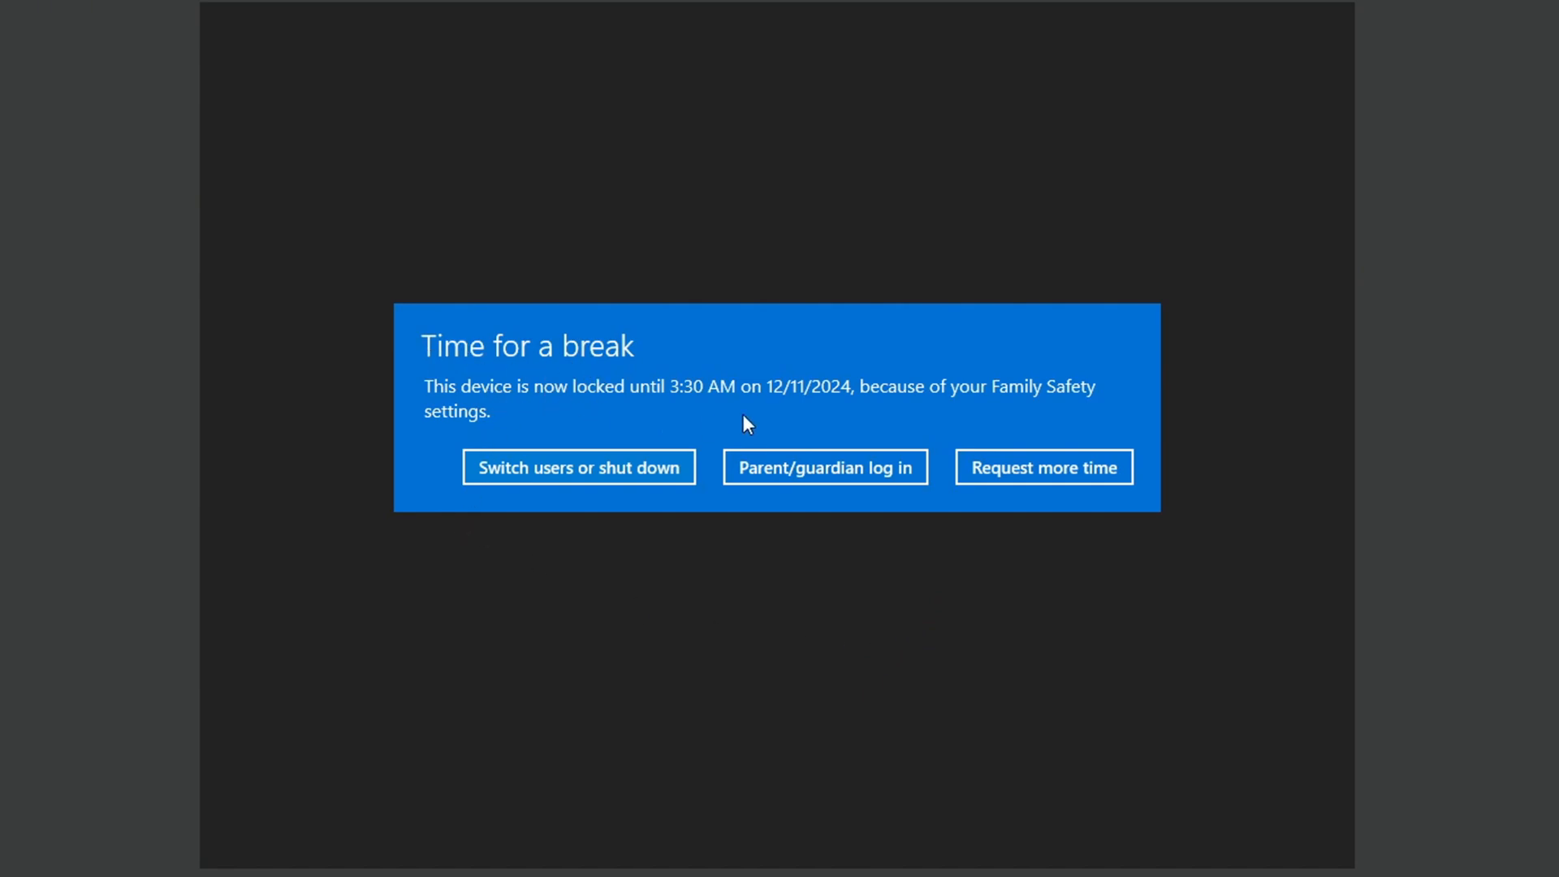
mouse_move(760, 421)
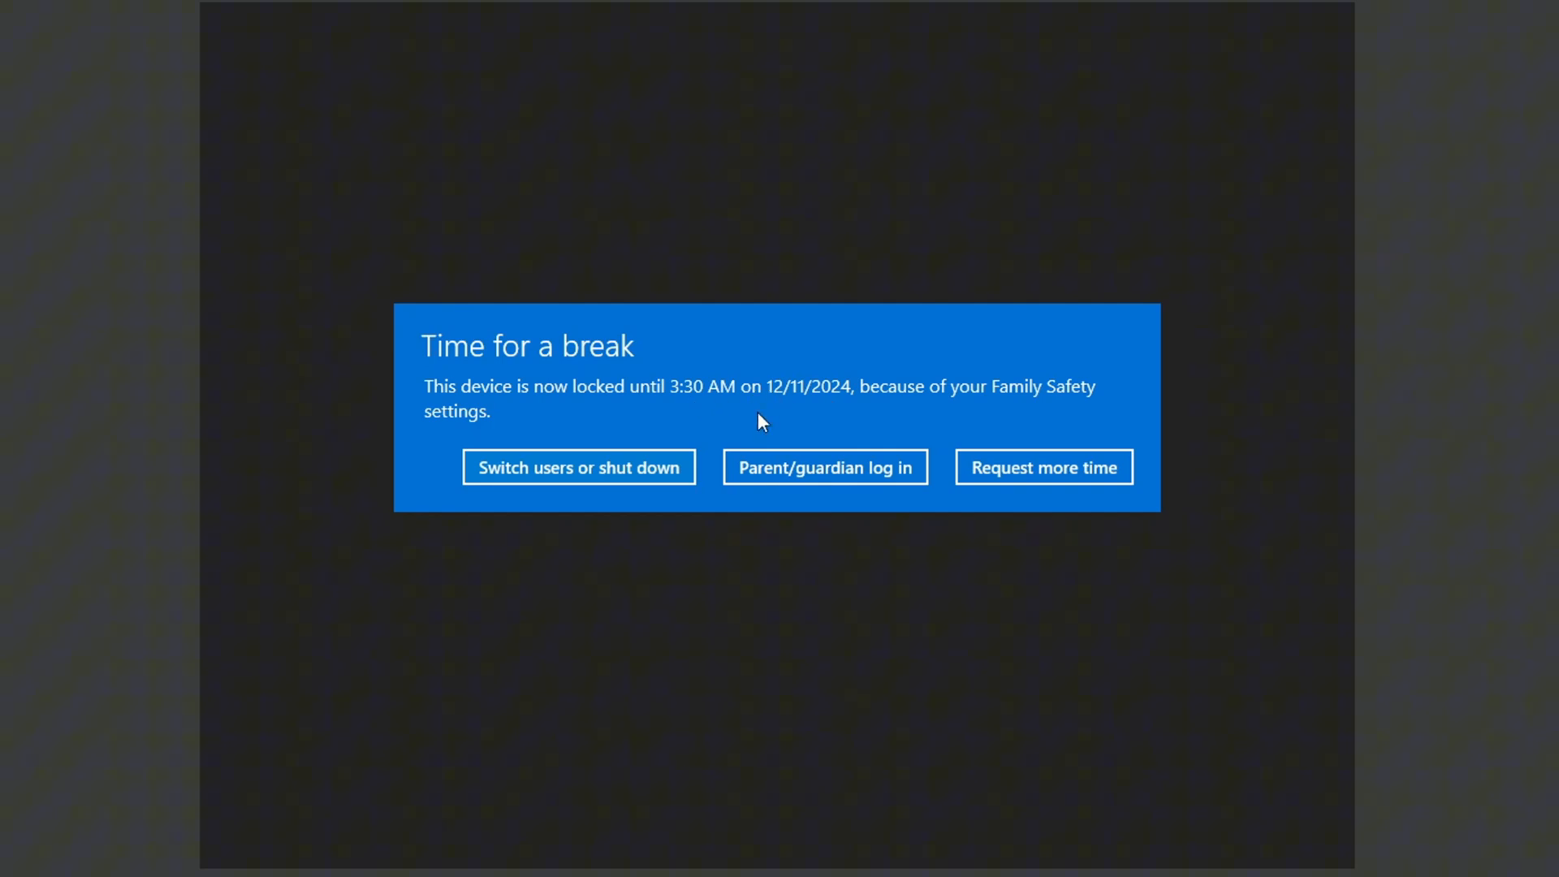
mouse_move(980, 410)
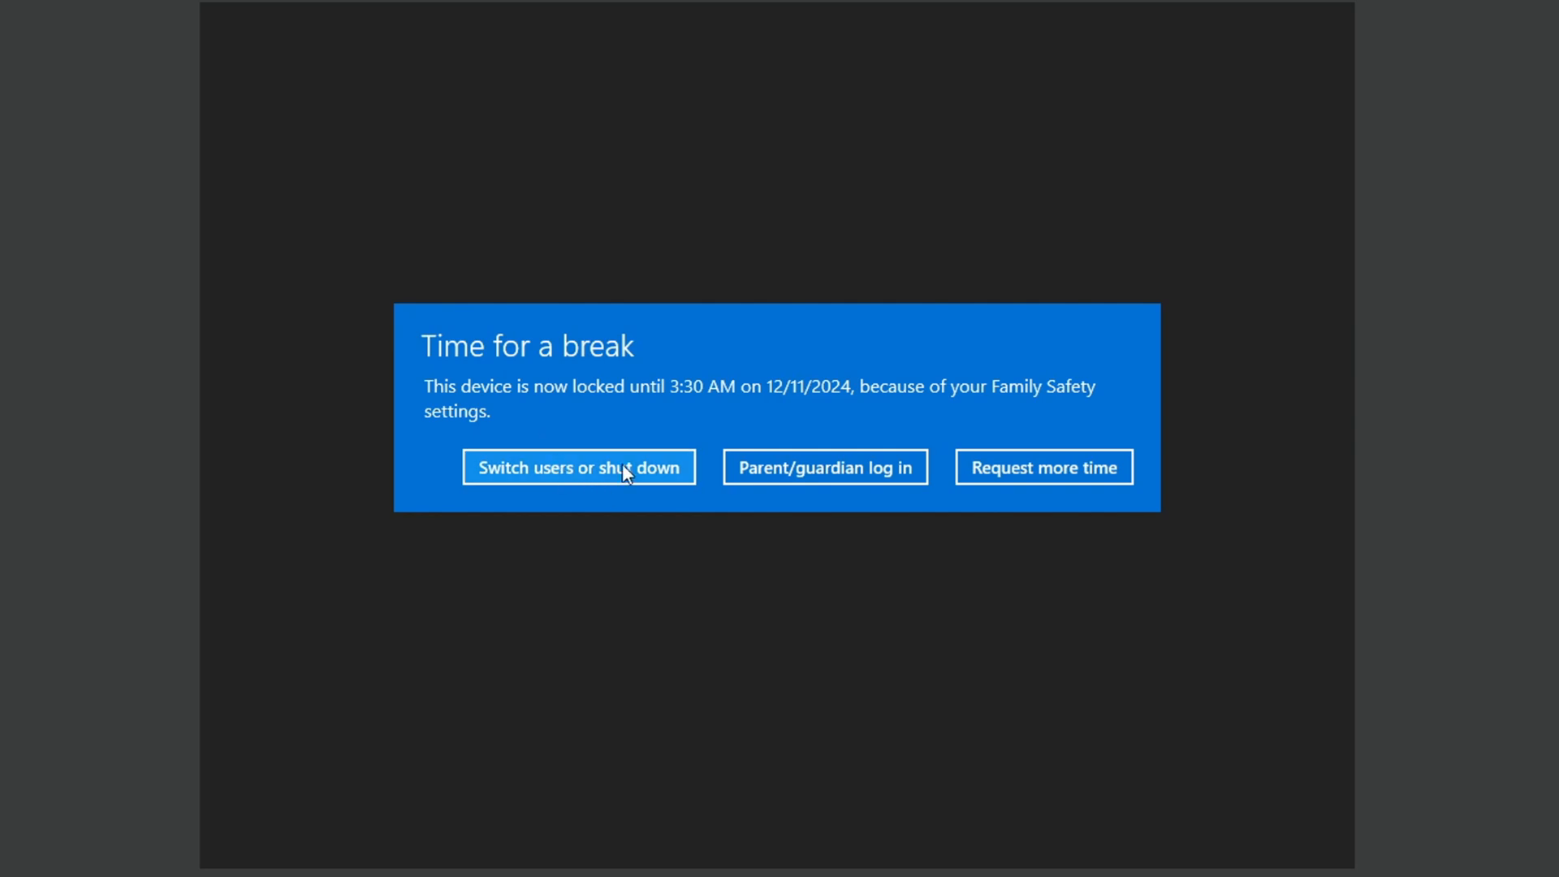
Step: Leave the lock message and restart the PC anyway from the sign-in screen's power menu
click(578, 468)
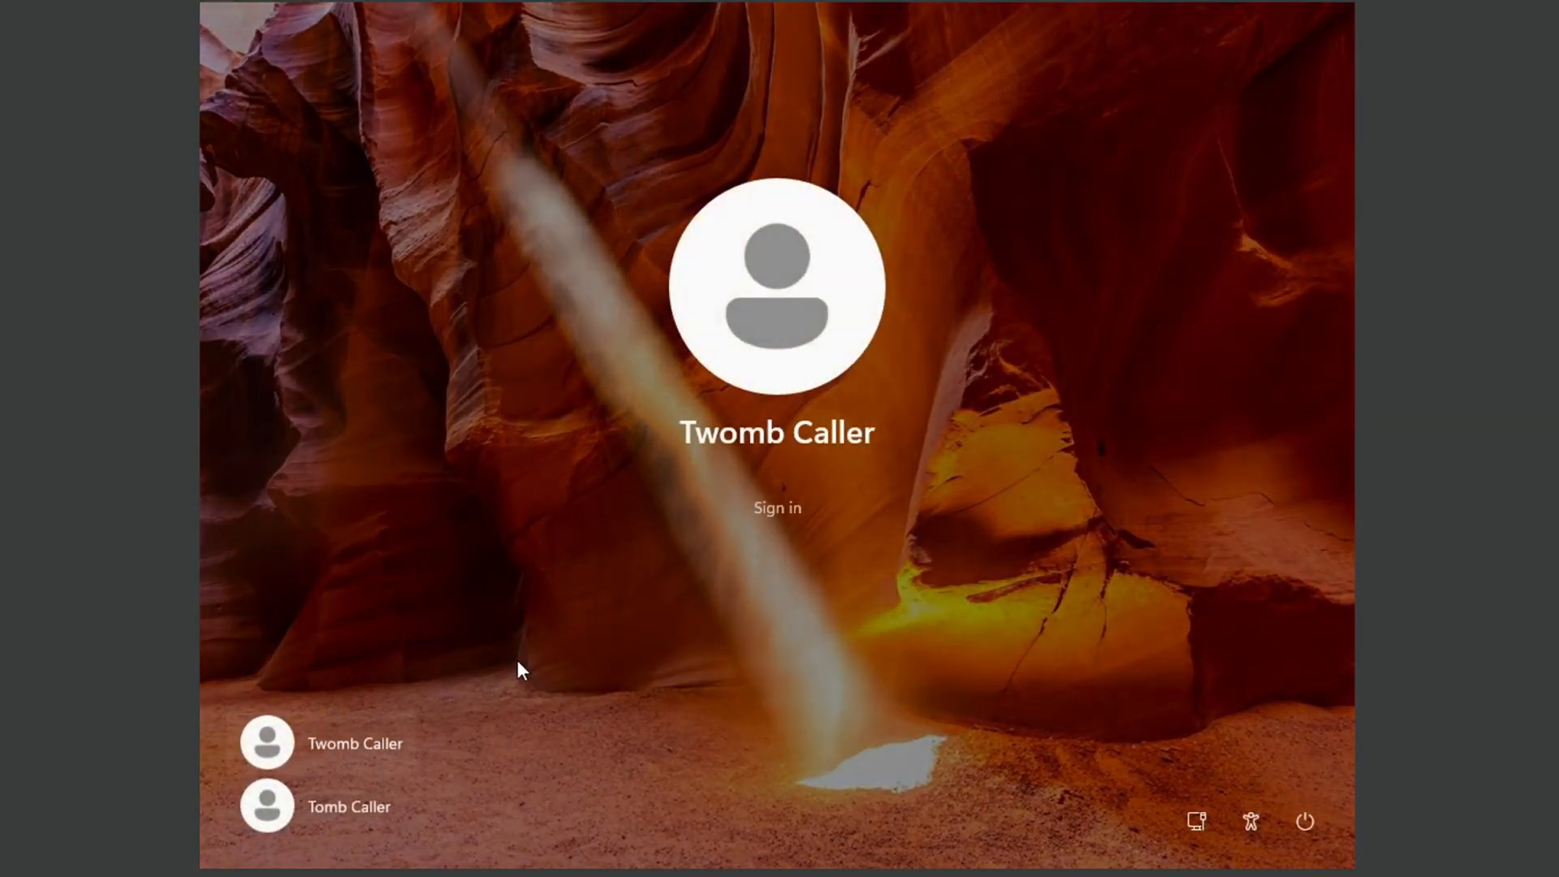
click(1306, 822)
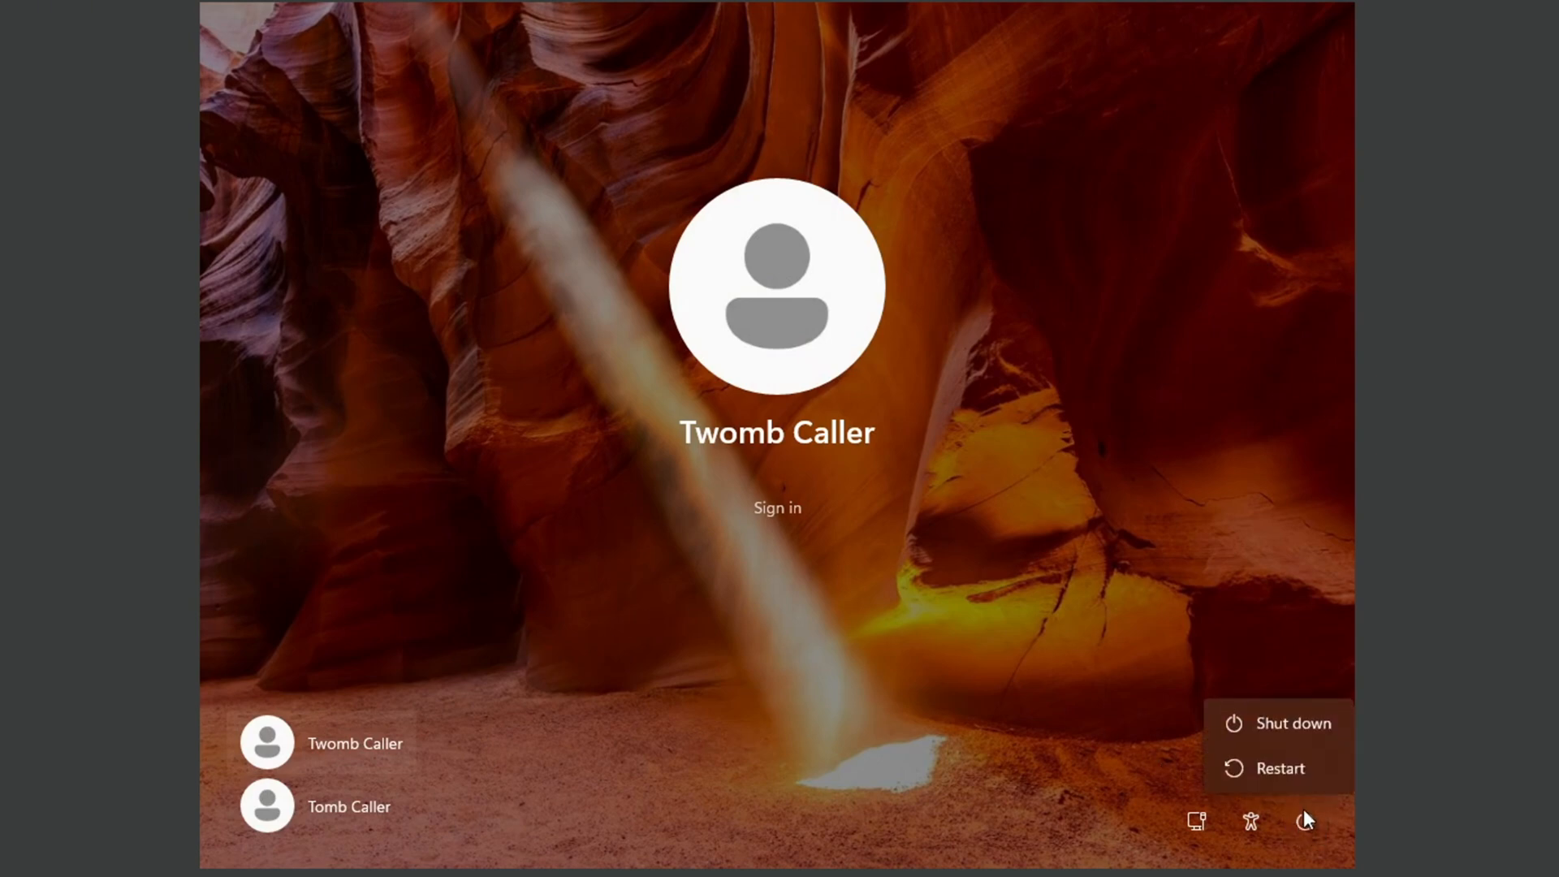
click(1281, 769)
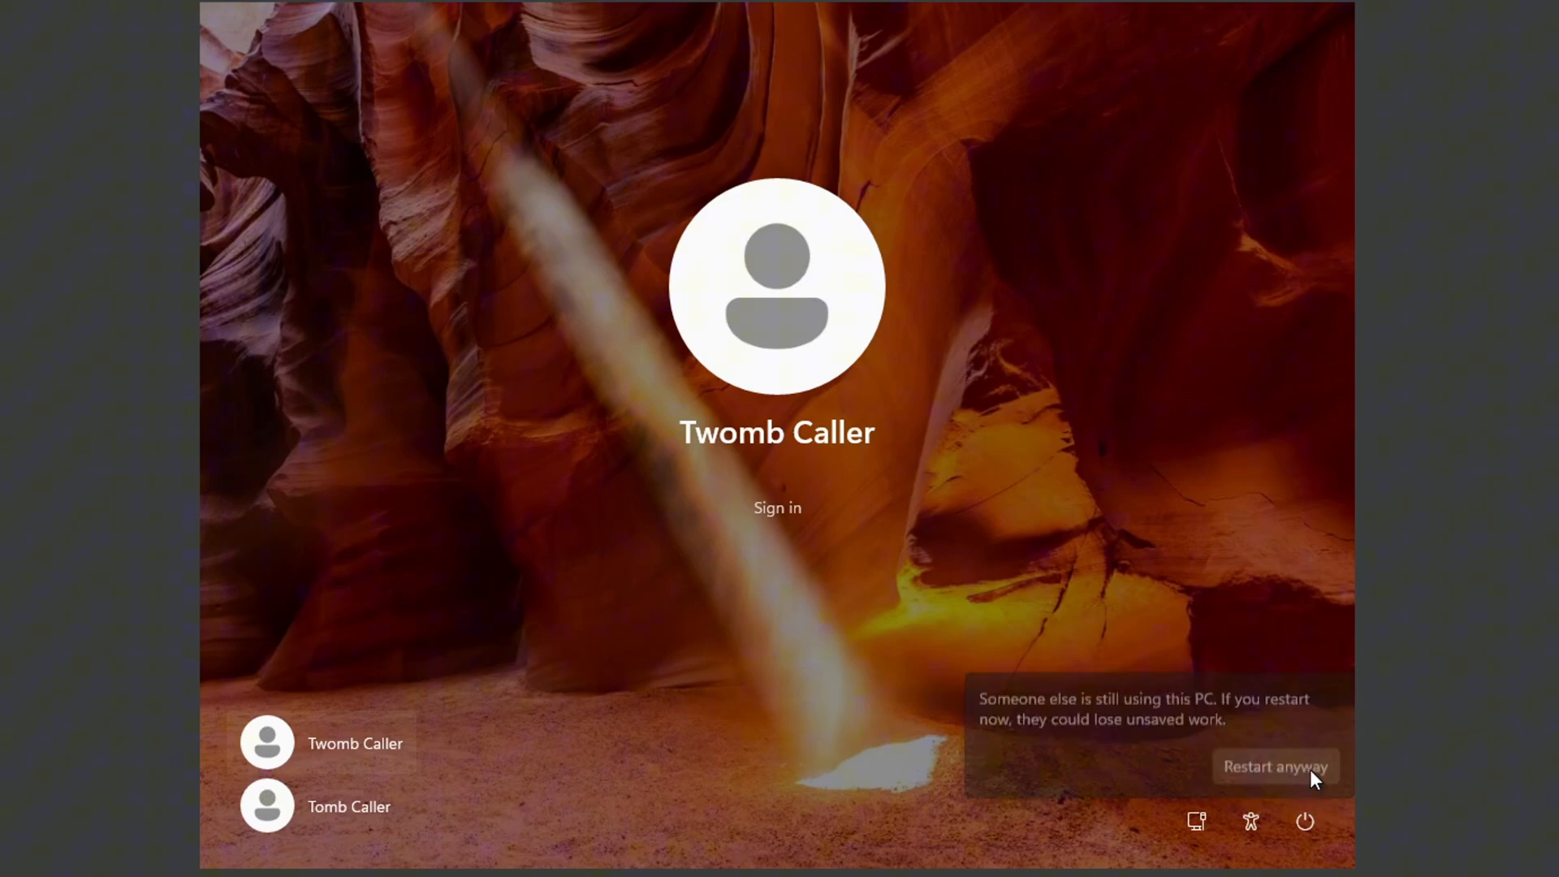
click(1277, 765)
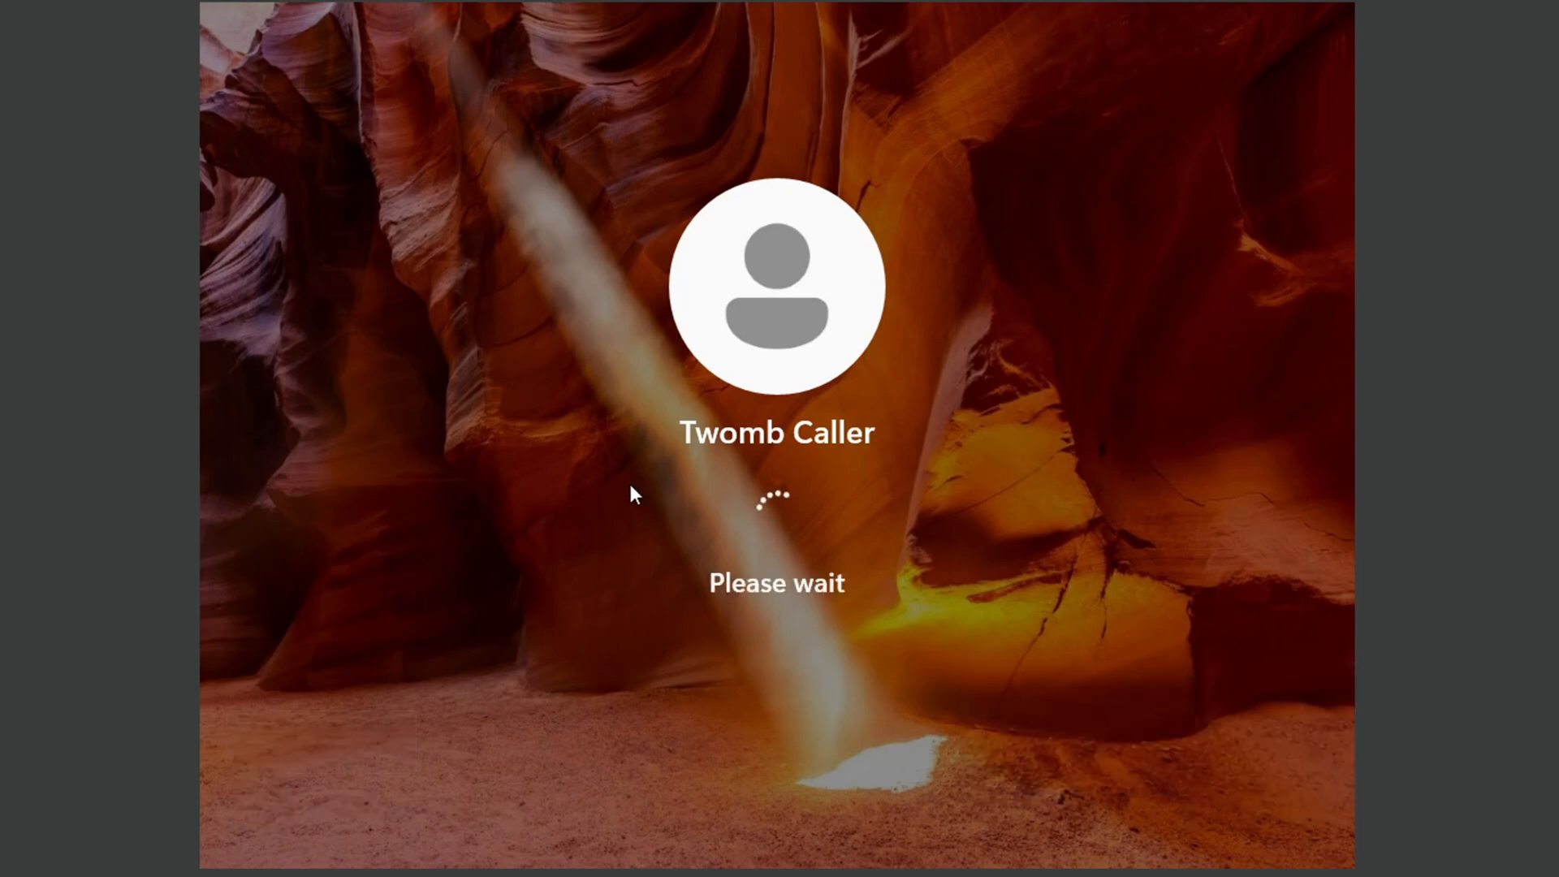
mouse_move(853, 620)
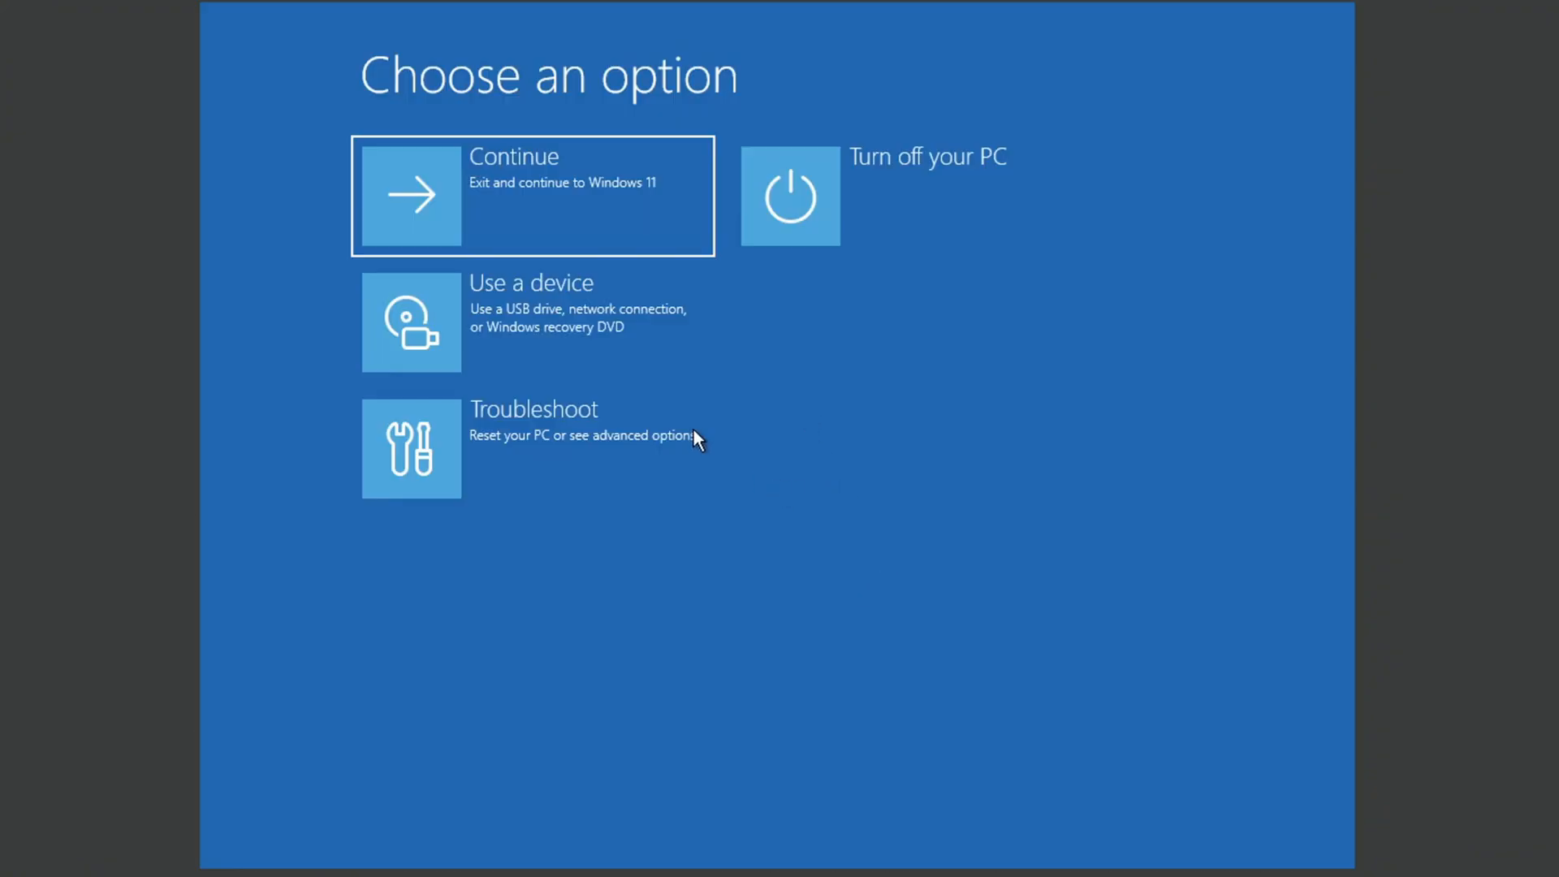
mouse_move(858, 469)
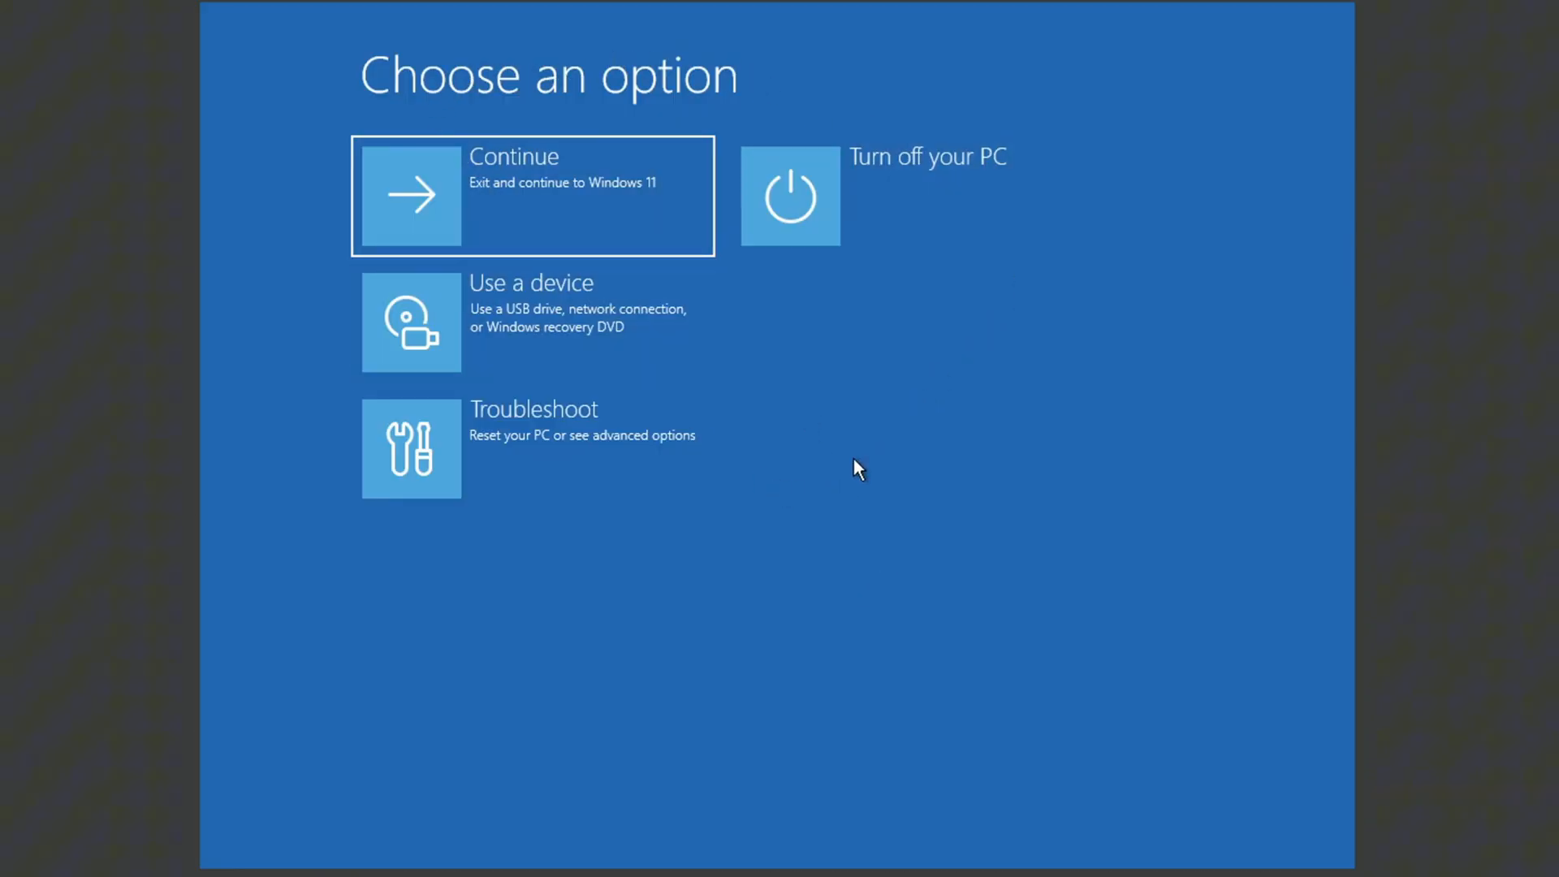
Step: In recovery, choose Troubleshoot and launch the administrator Command Prompt
click(411, 449)
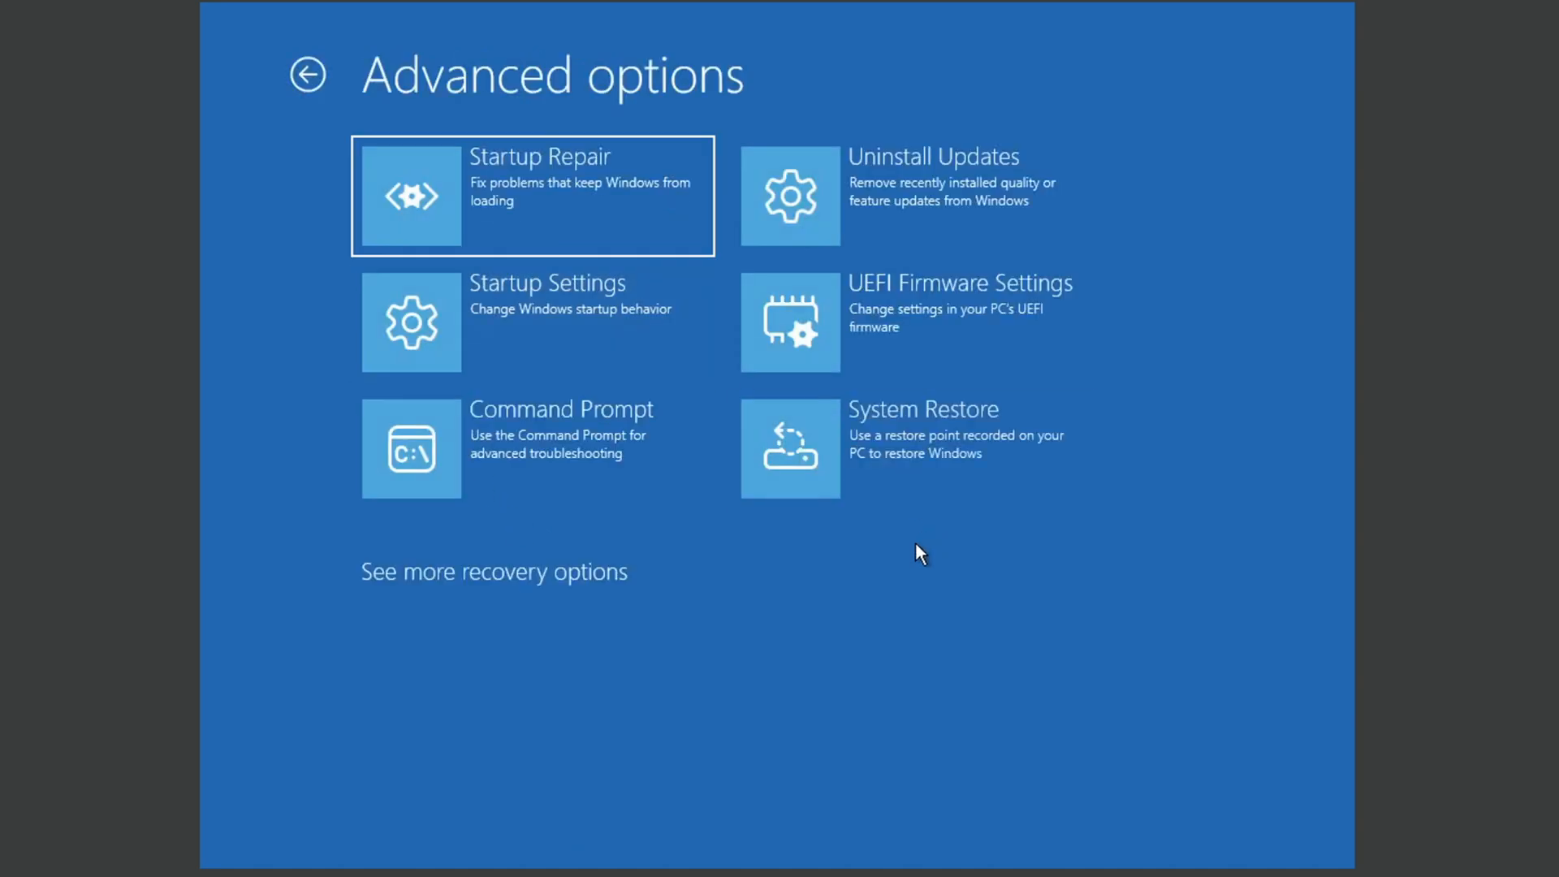
click(411, 448)
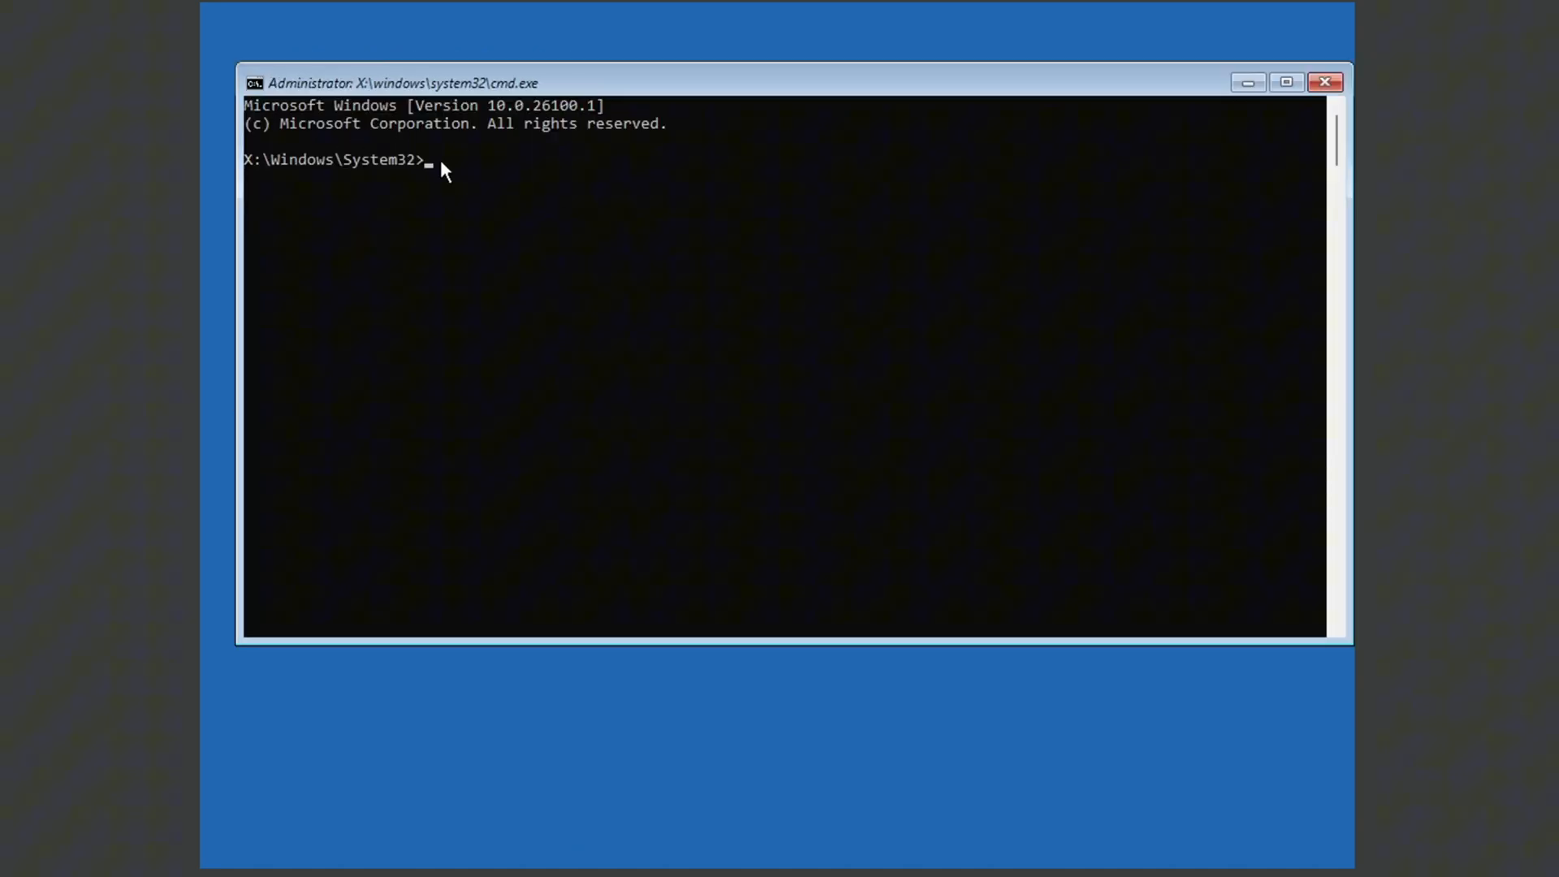
Step: Launch Notepad and browse its Save As dialog to C:\Windows\System32
text(notepad)
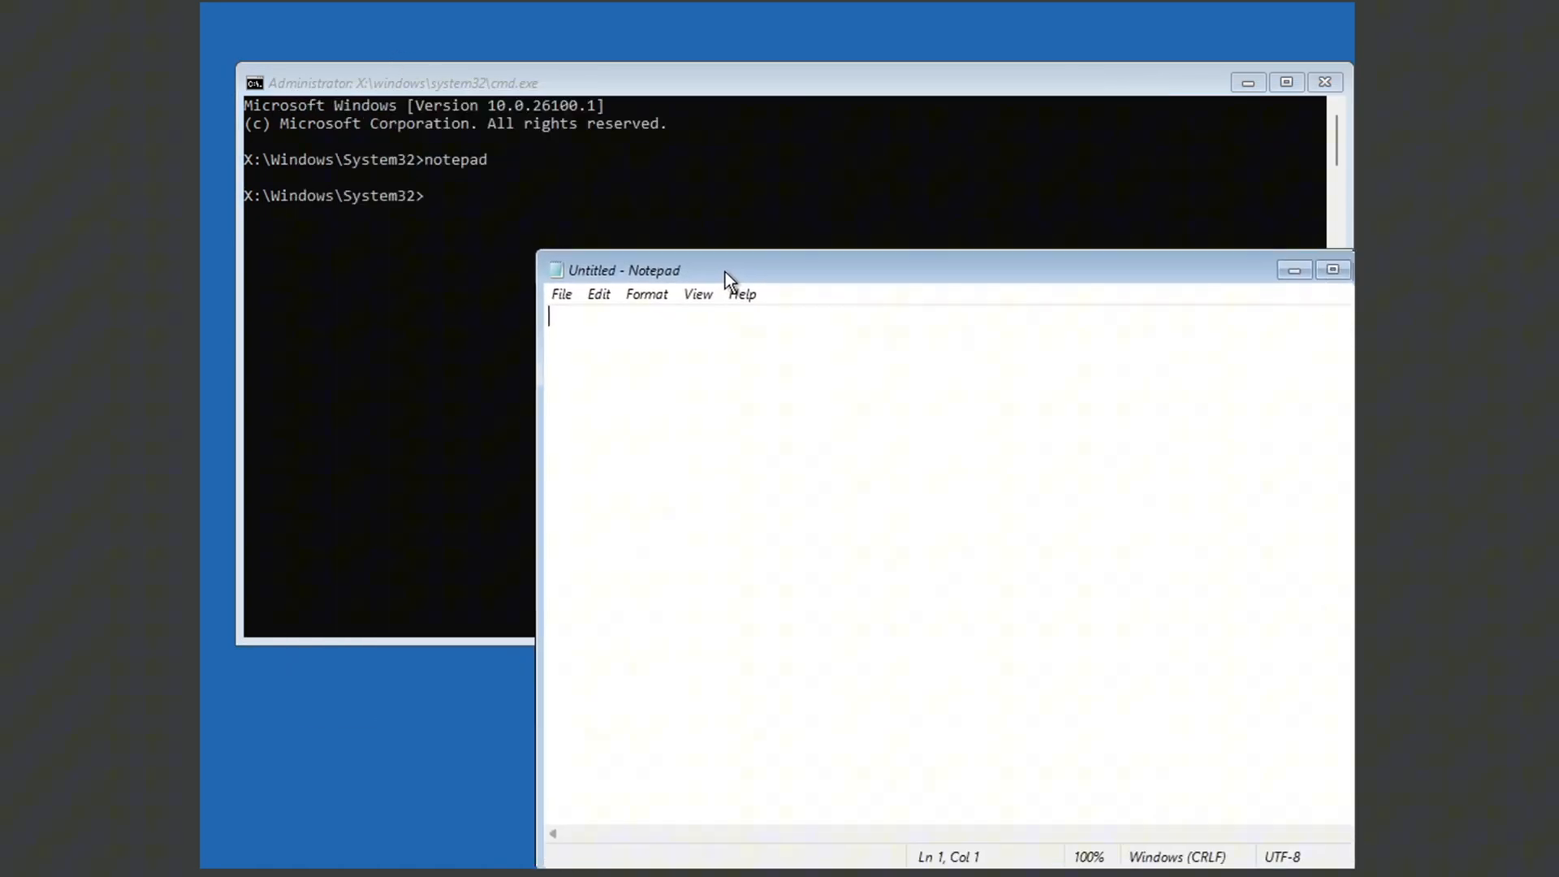
drag(624, 269, 998, 582)
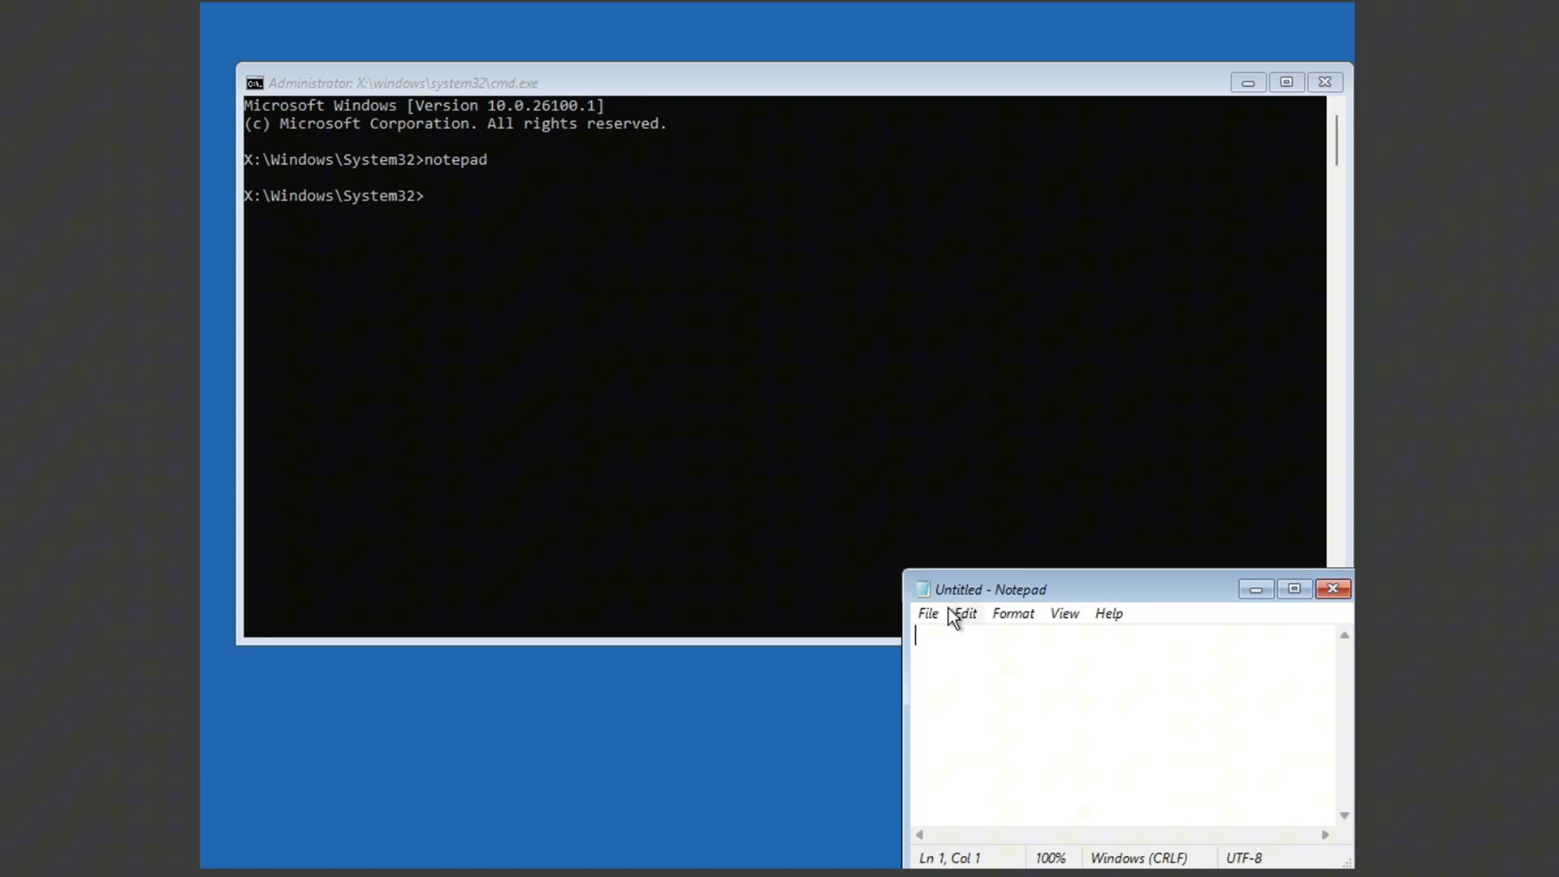
mouse_move(928, 619)
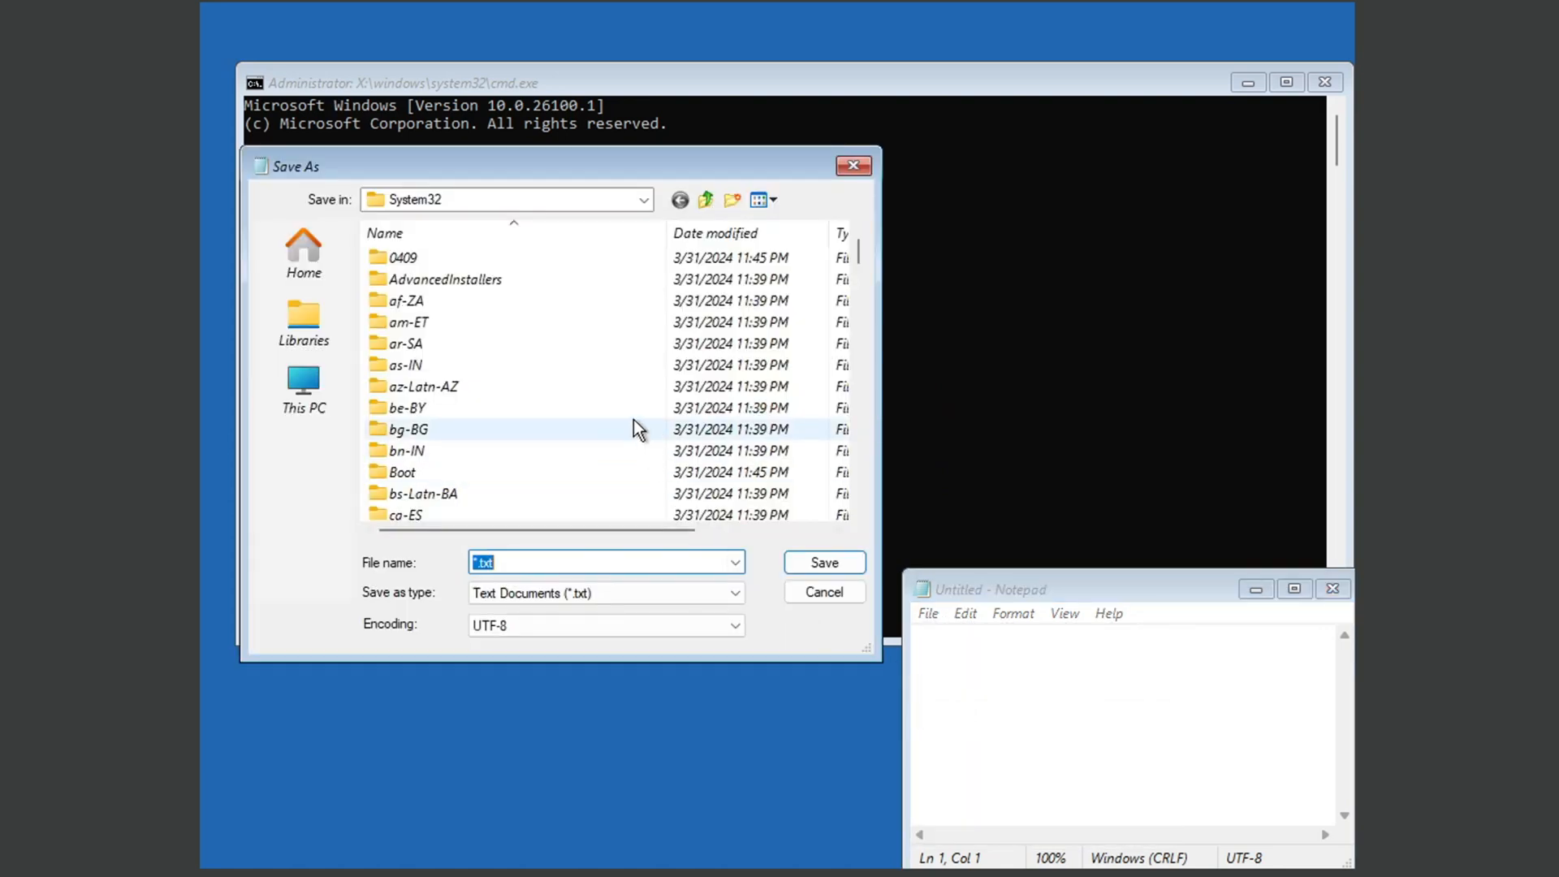
click(304, 388)
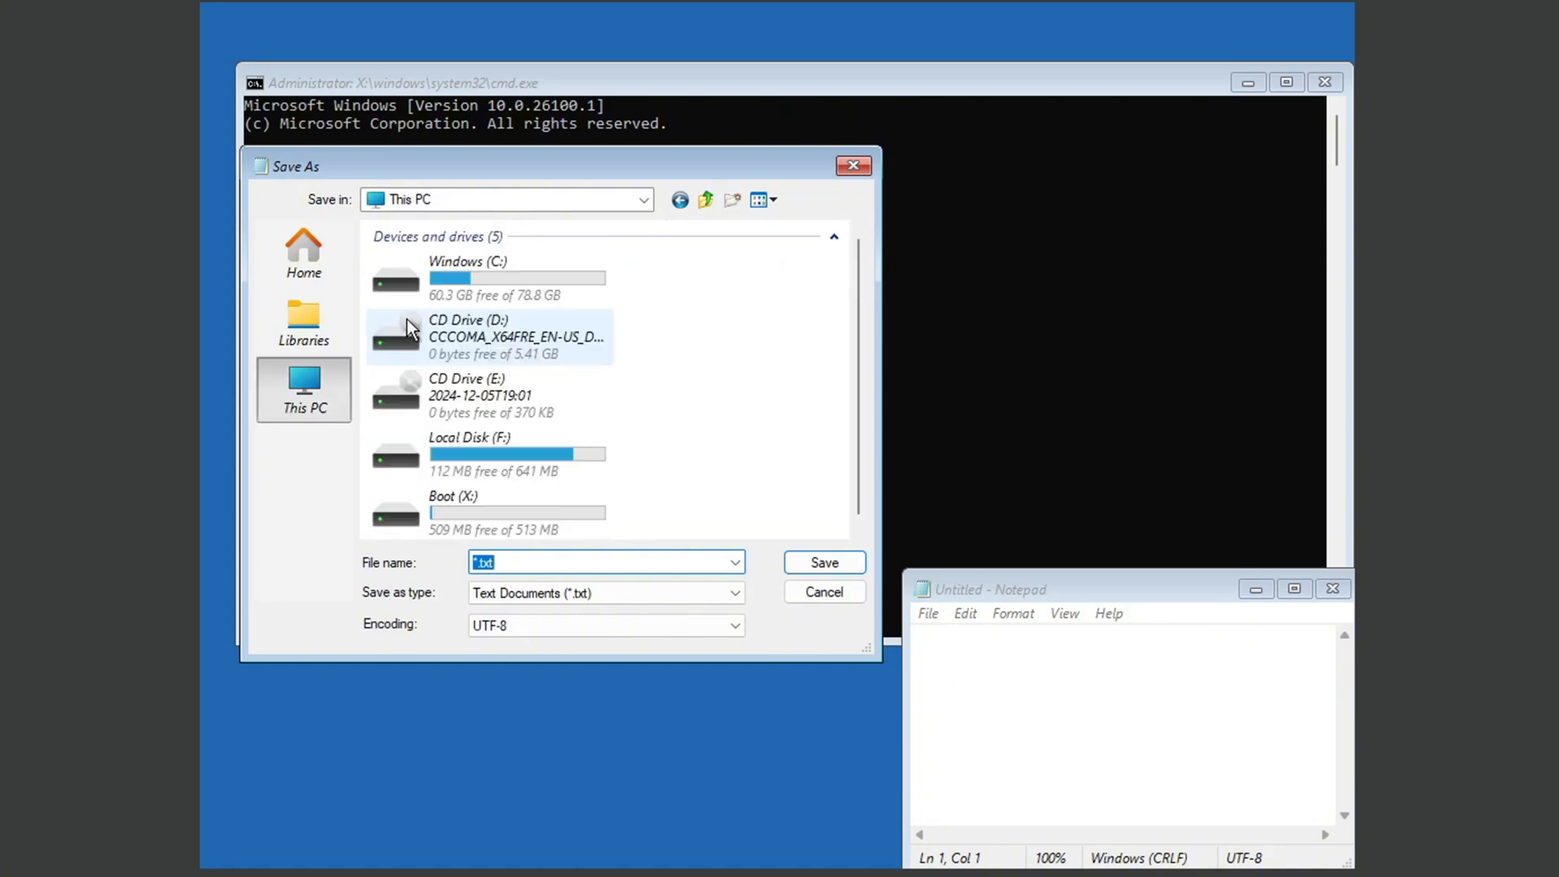
mouse_move(497, 283)
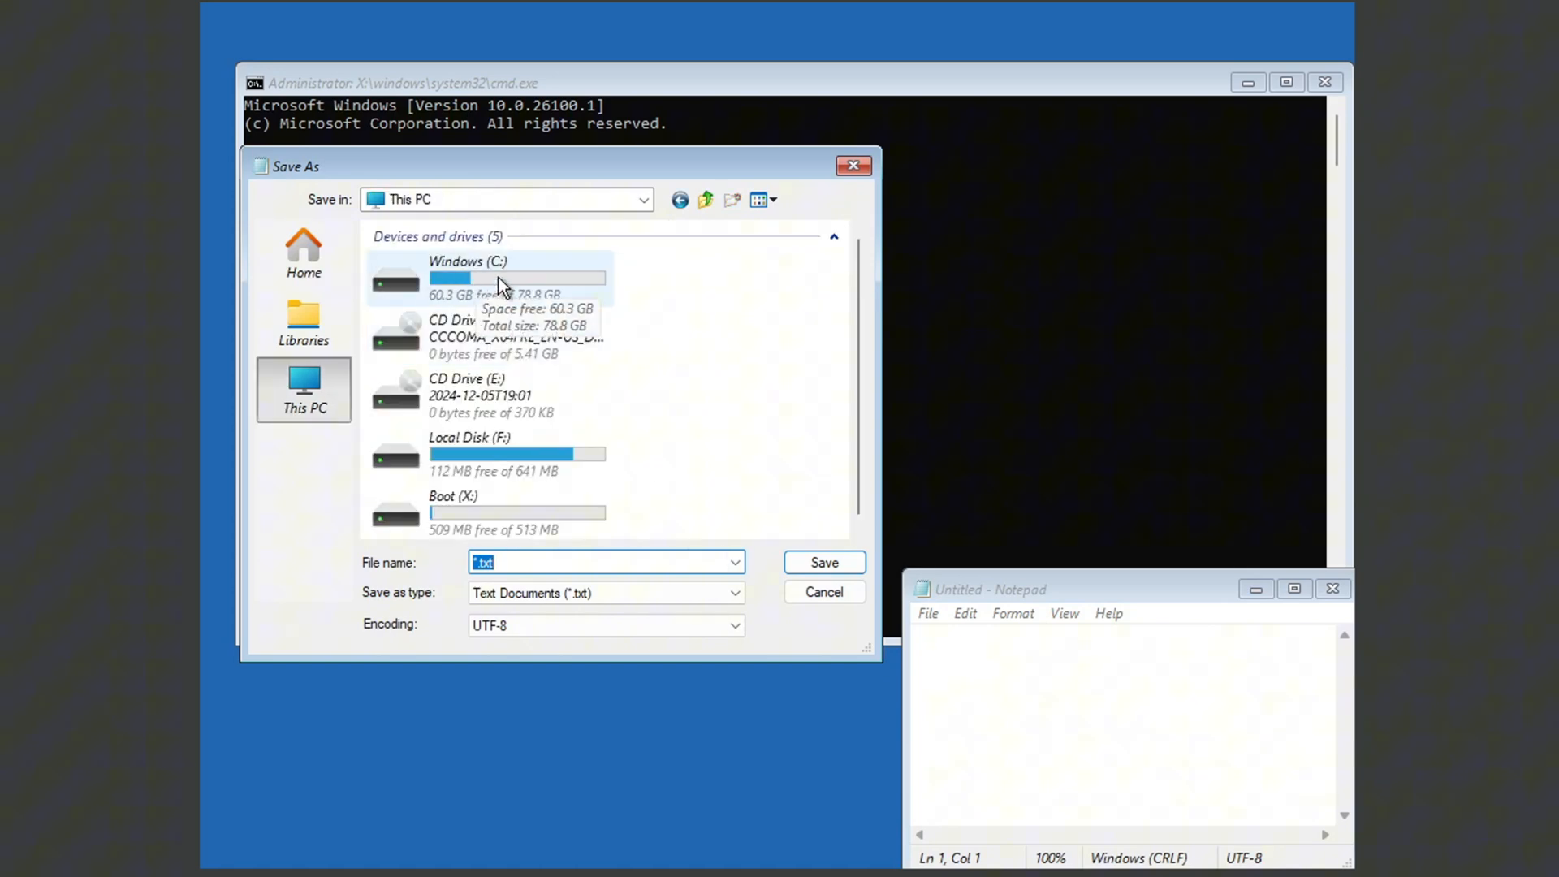
double_click(467, 278)
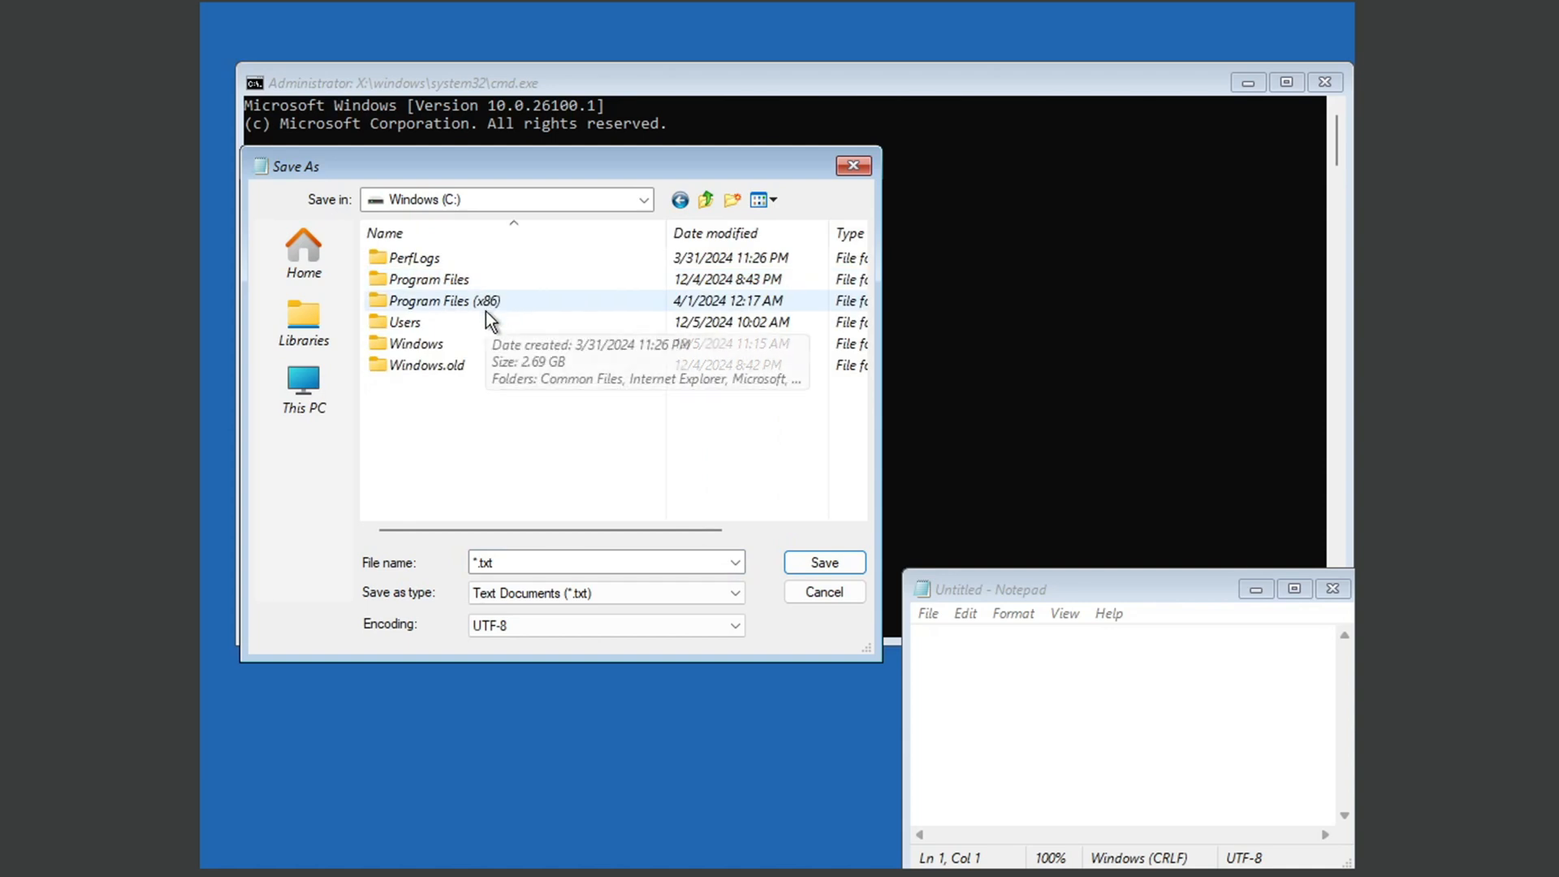
mouse_move(440, 351)
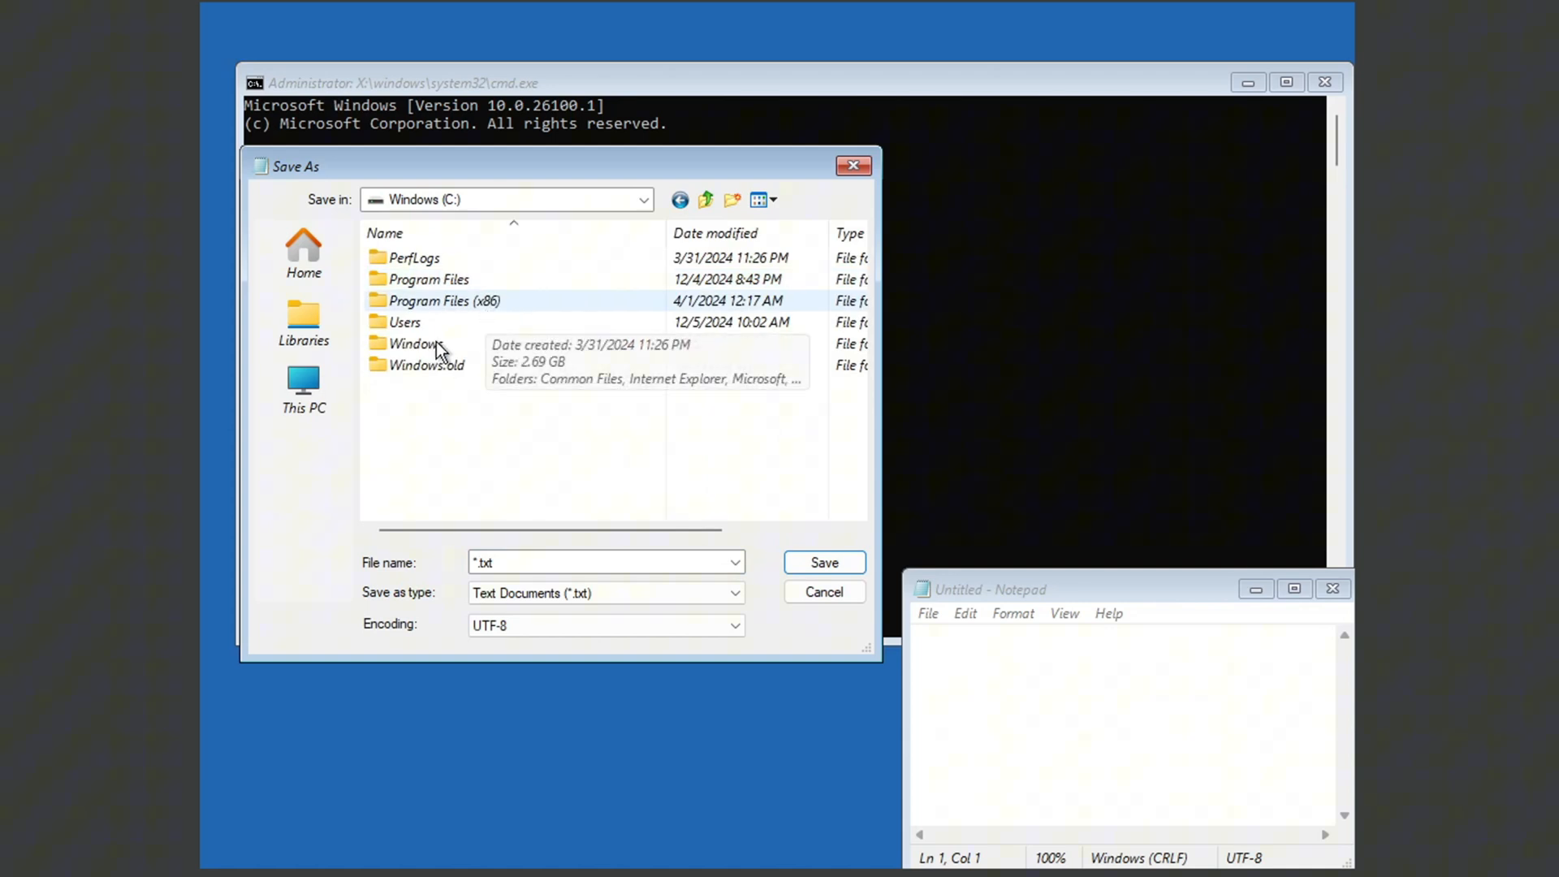
double_click(414, 343)
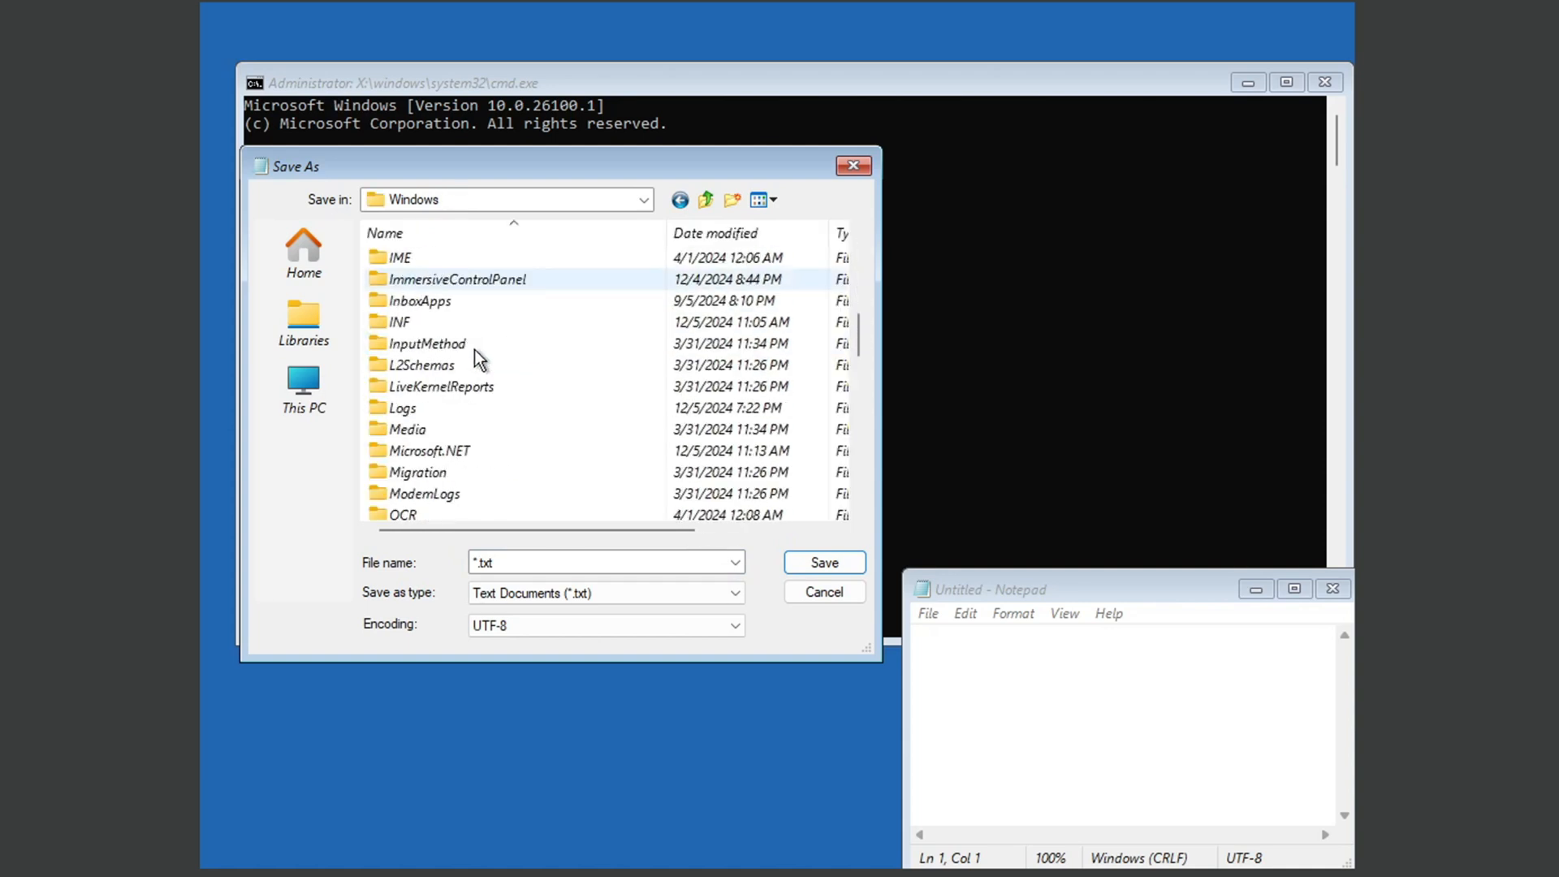
scroll(down, 3)
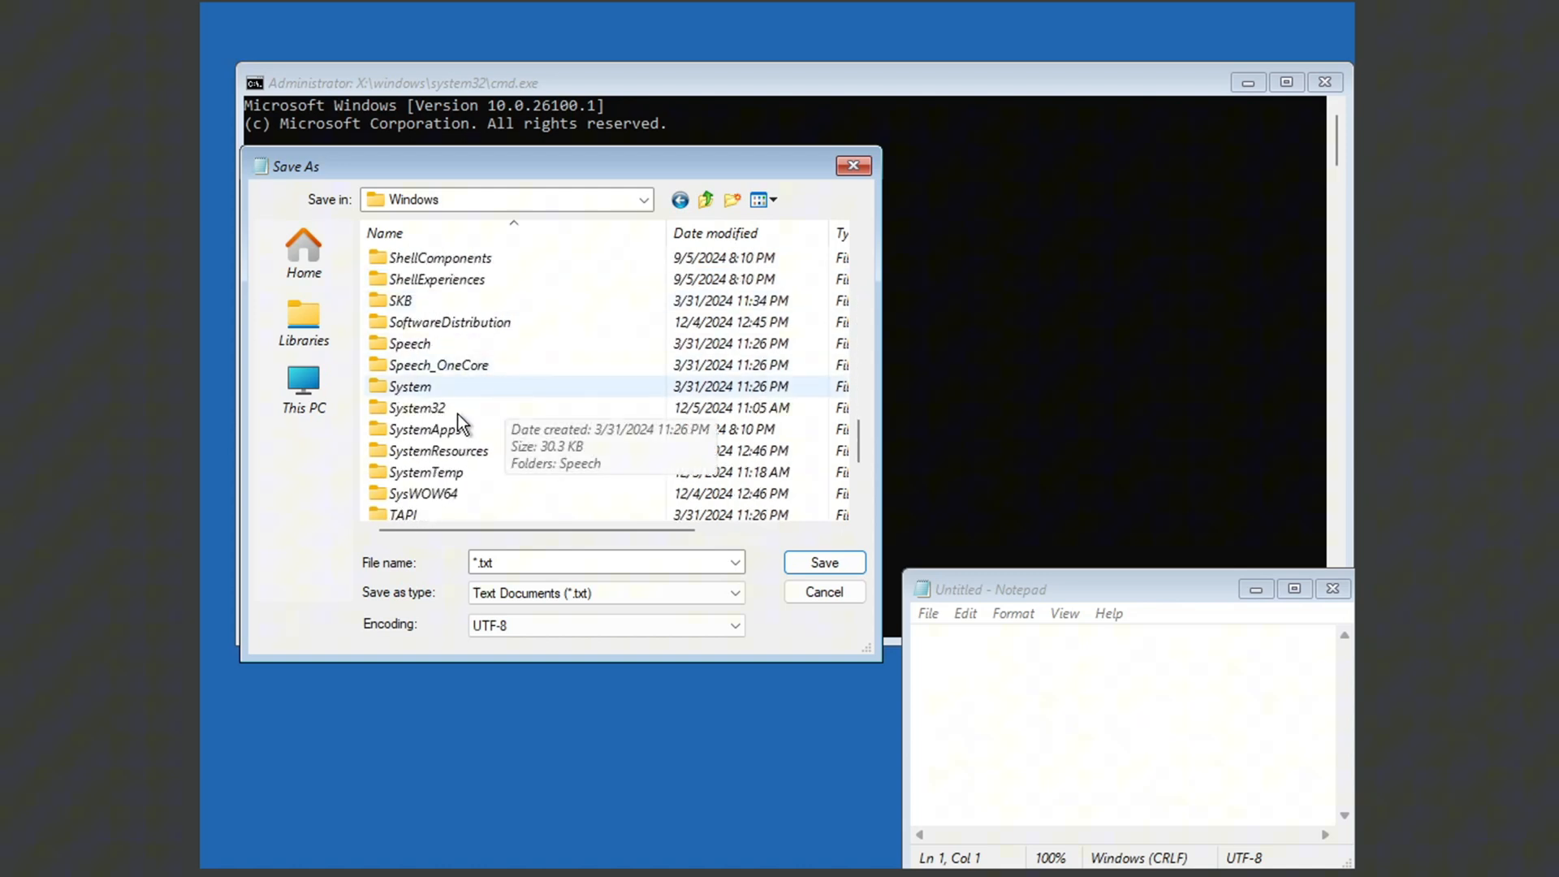
double_click(414, 407)
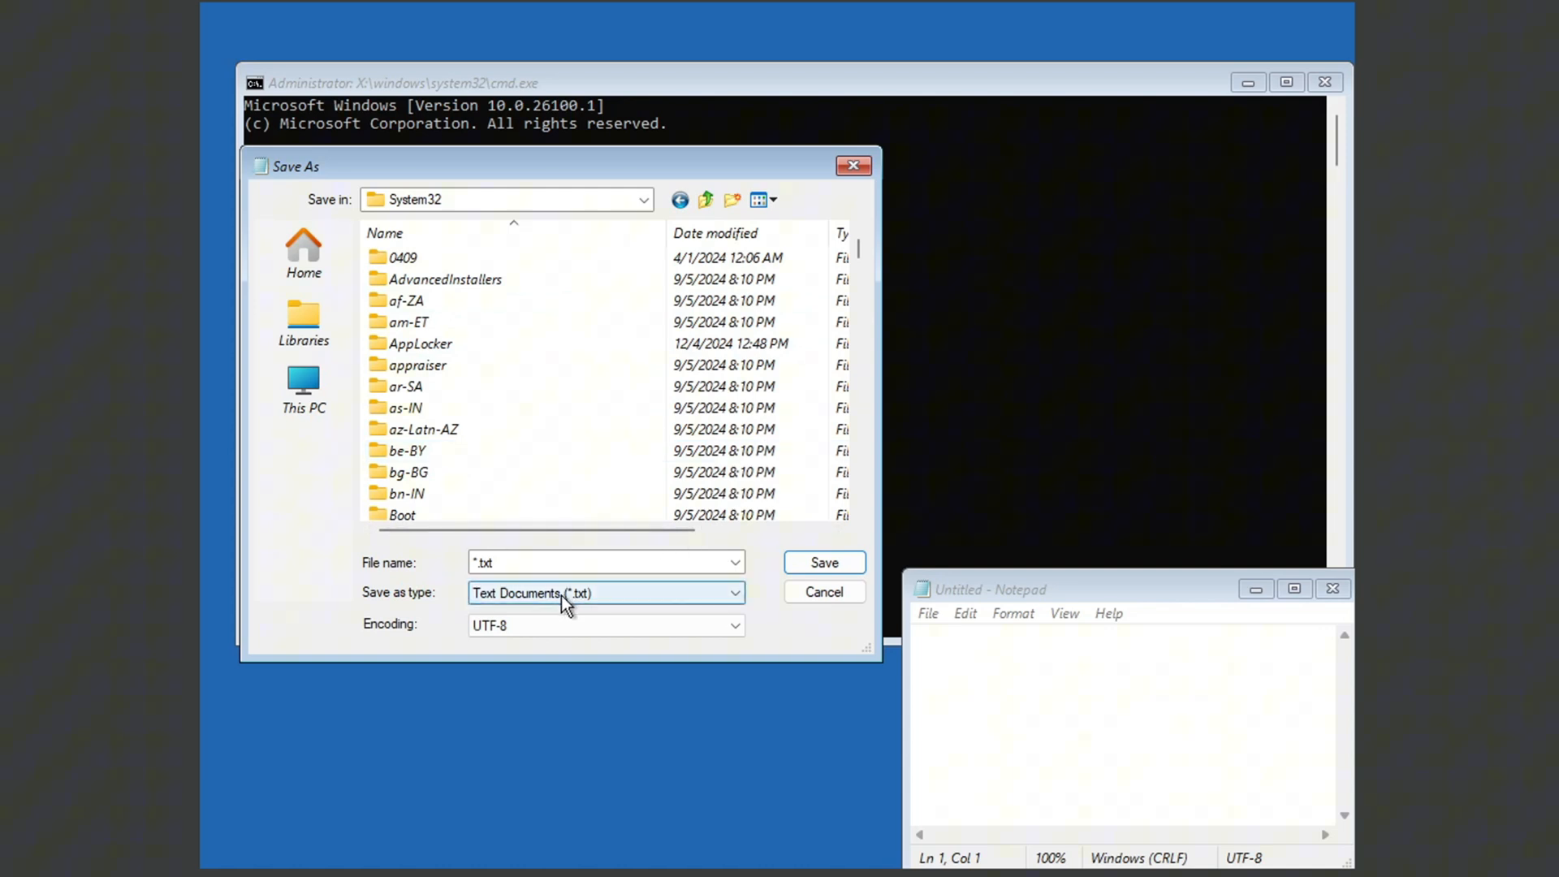
Step: Set 'Save as type' to All Files so every file in System32 is listed
click(605, 592)
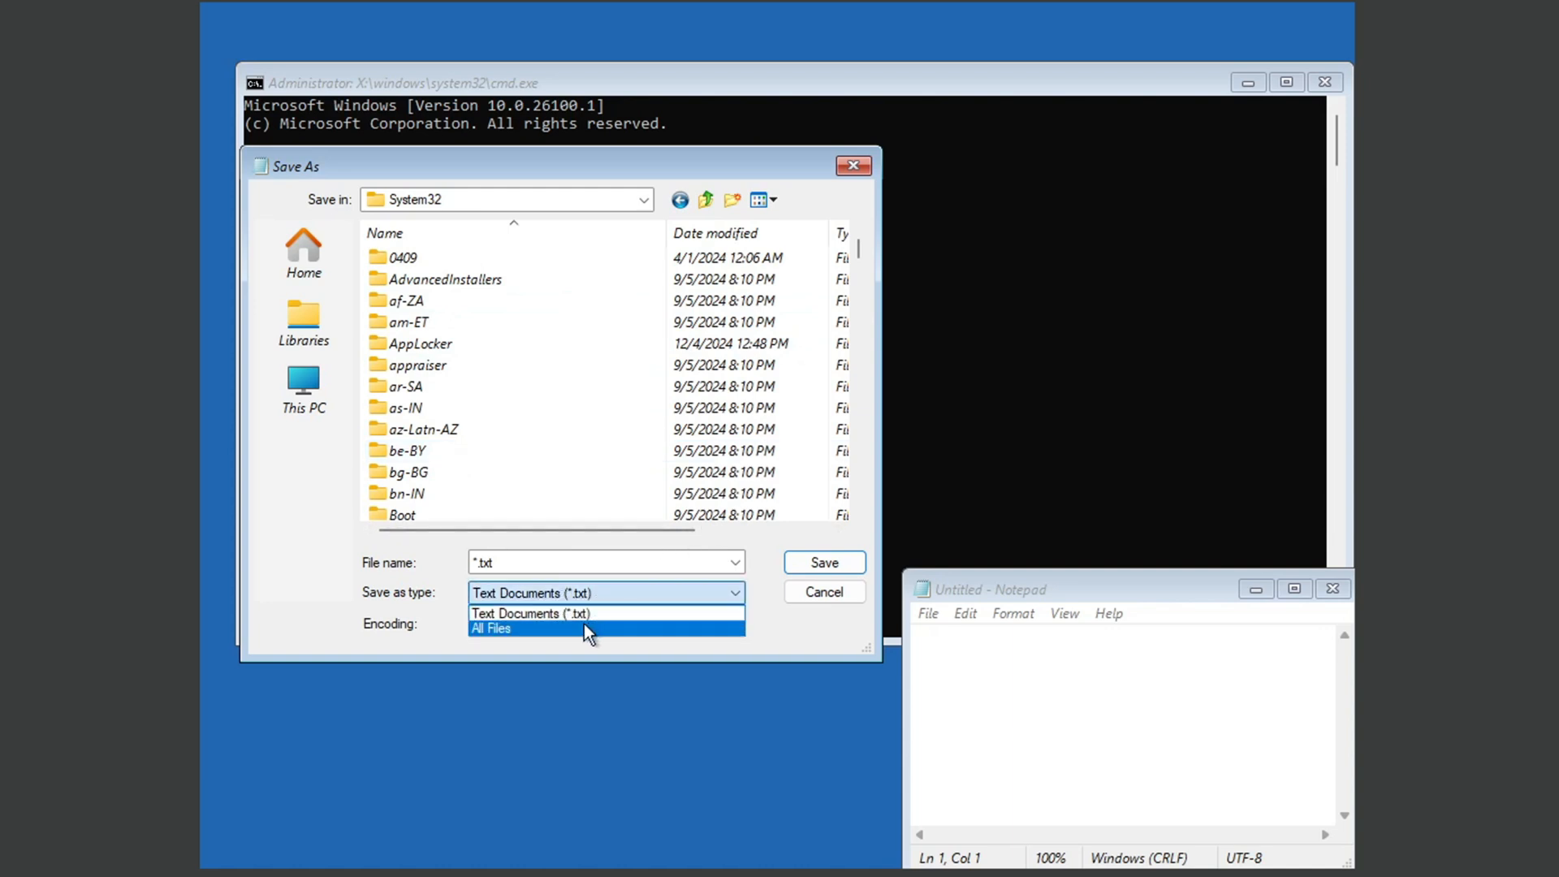
click(491, 629)
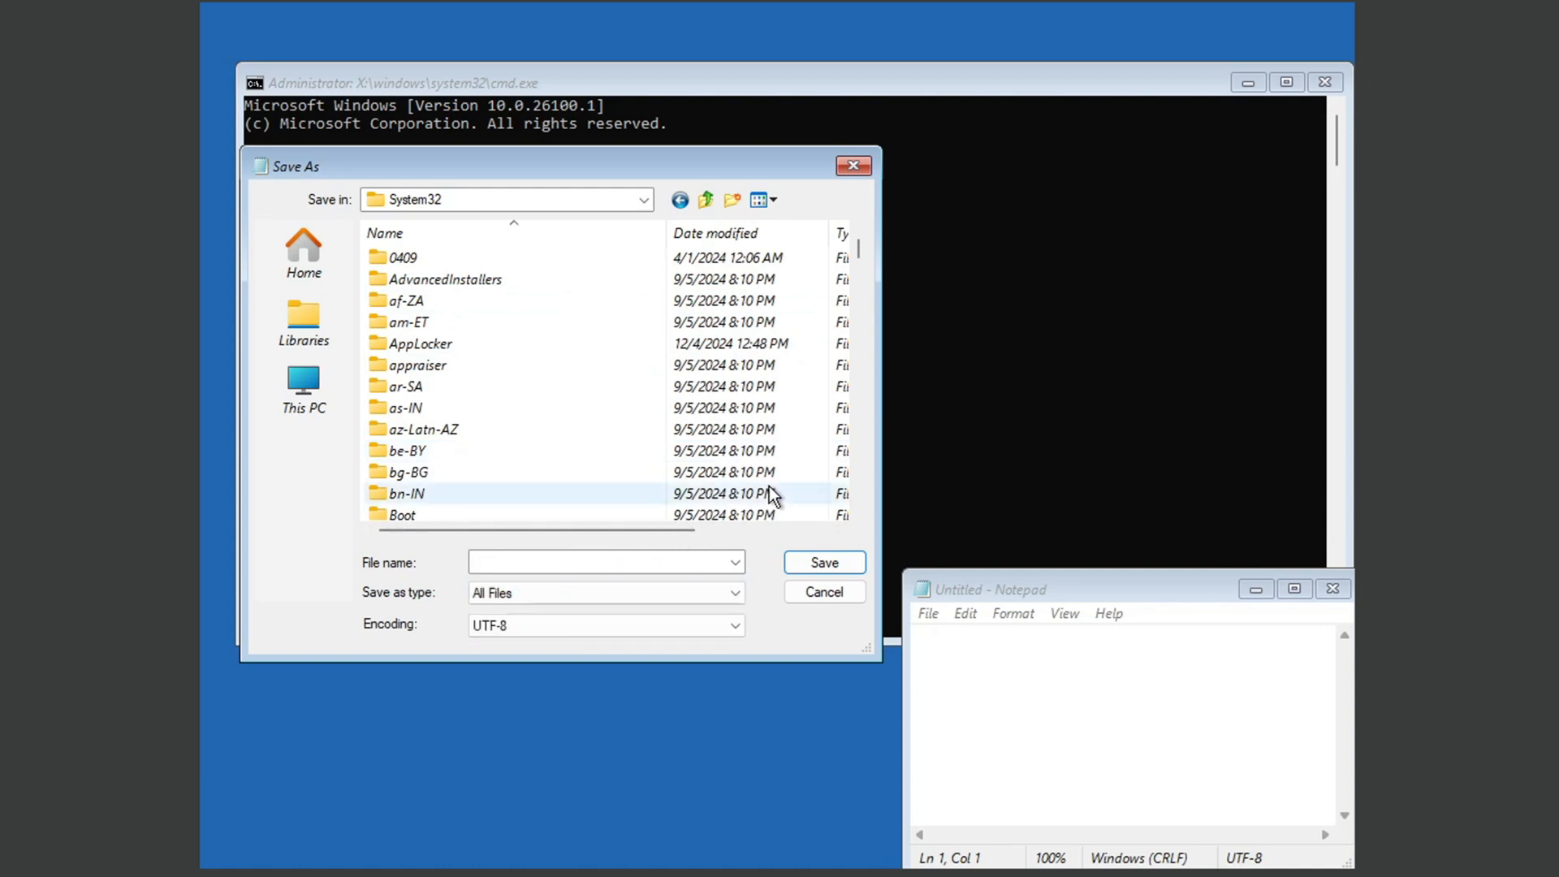
Step: Delete the WpcMon application from System32 and refresh the listing to confirm only the wpcmon image remains
scroll(down, 3)
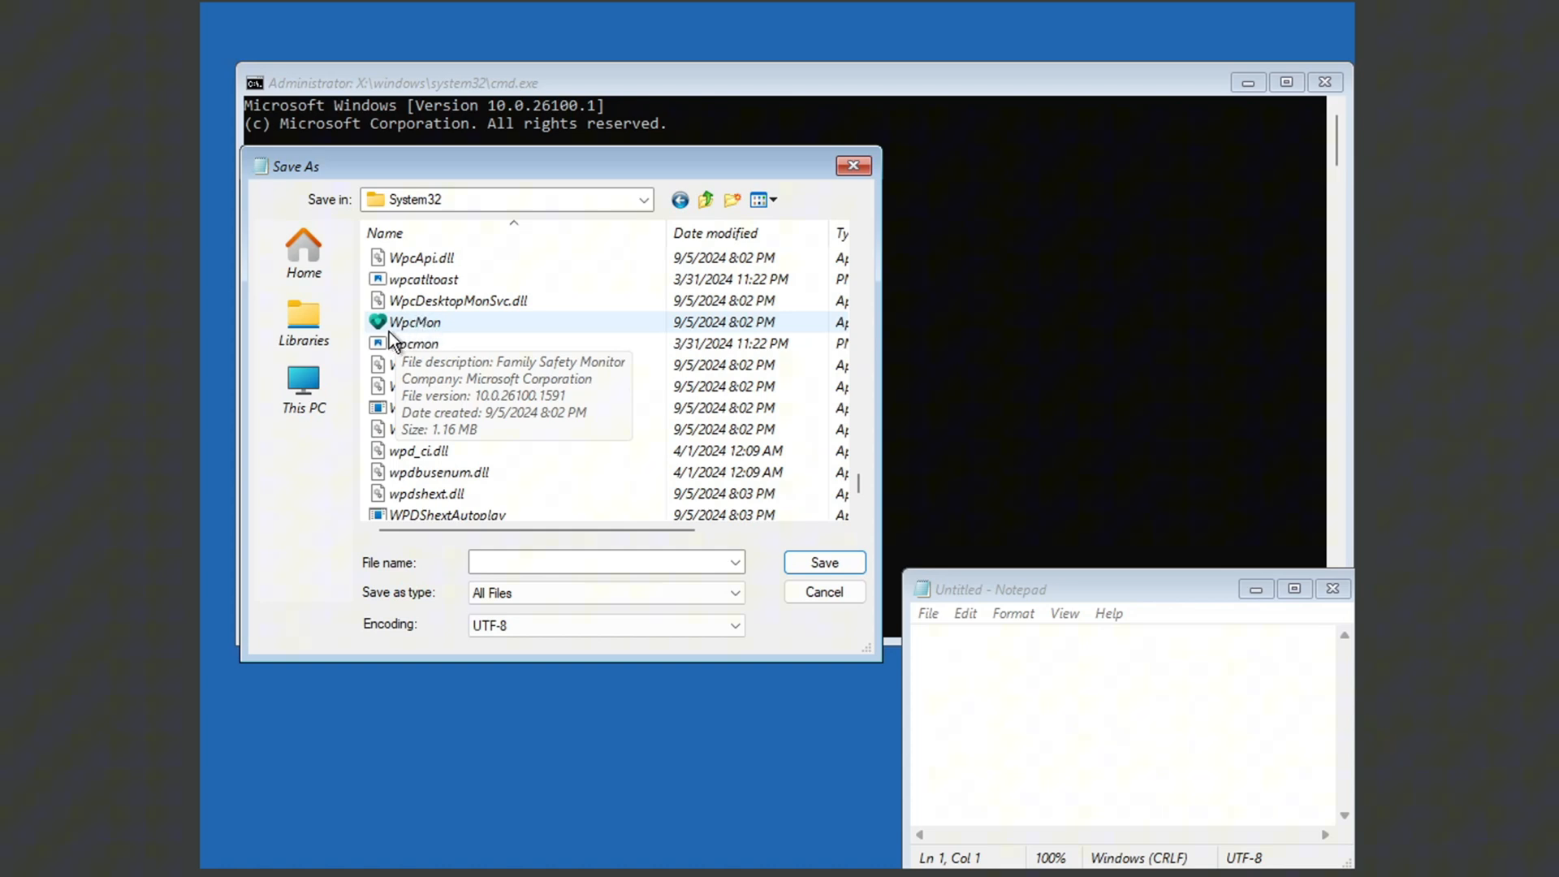
right_click(414, 321)
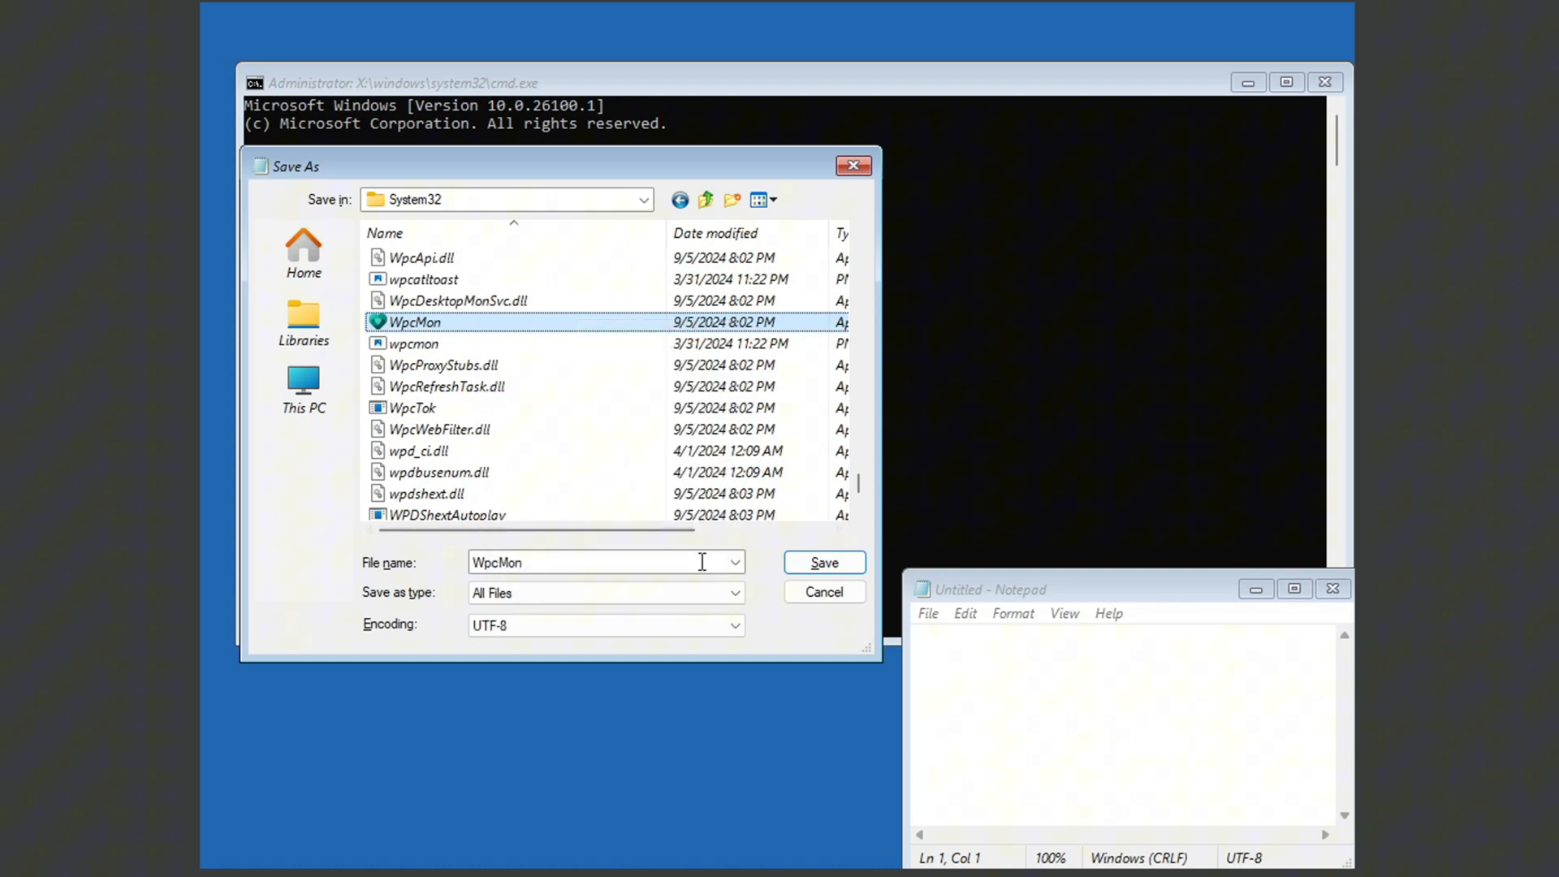
click(643, 198)
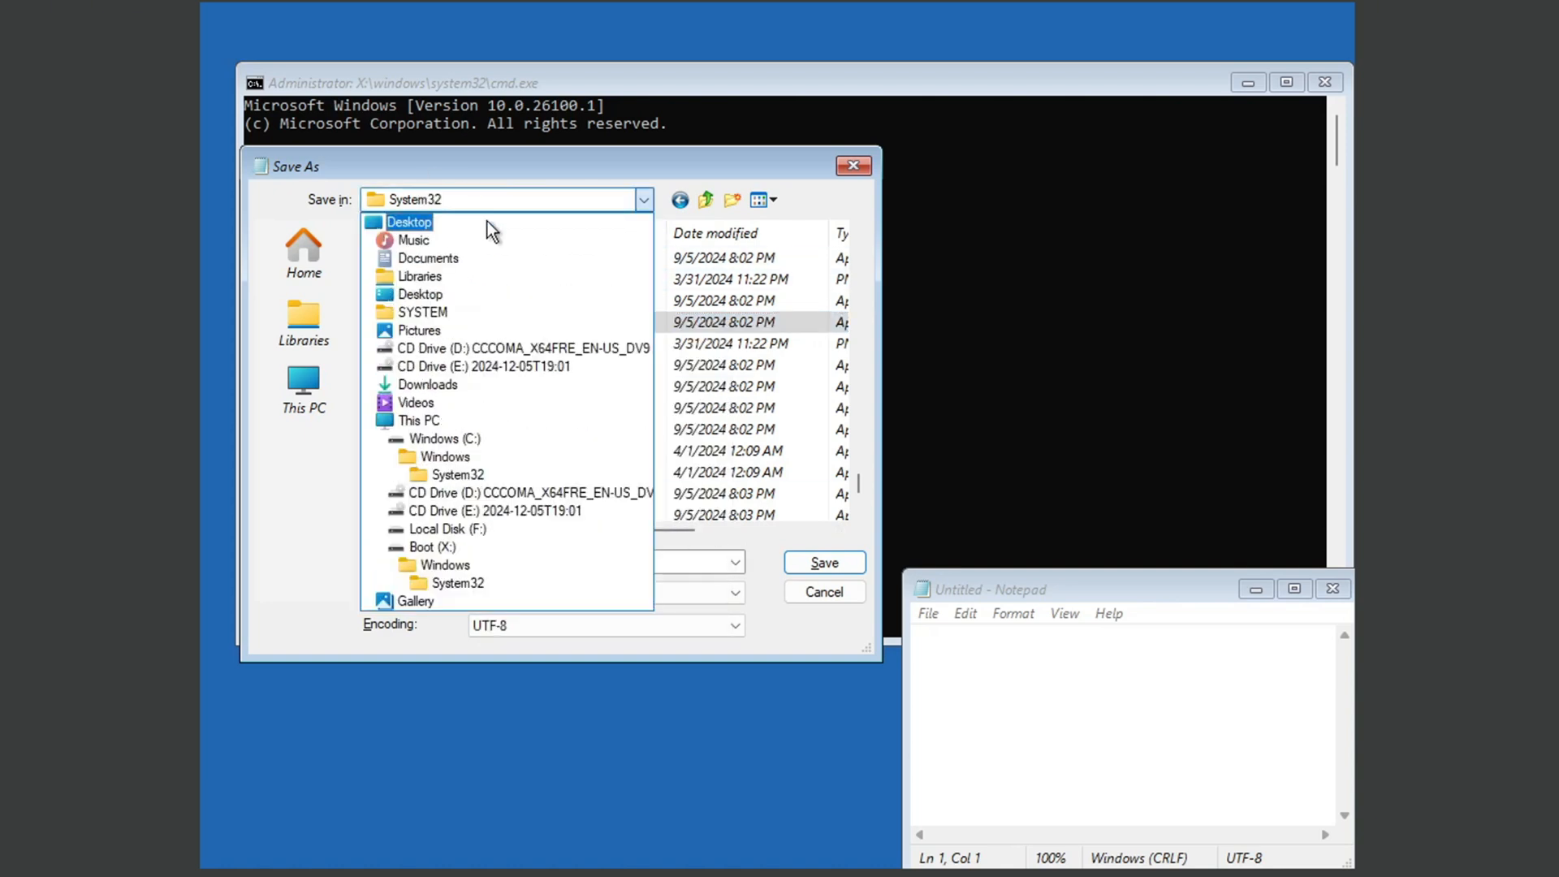
click(416, 429)
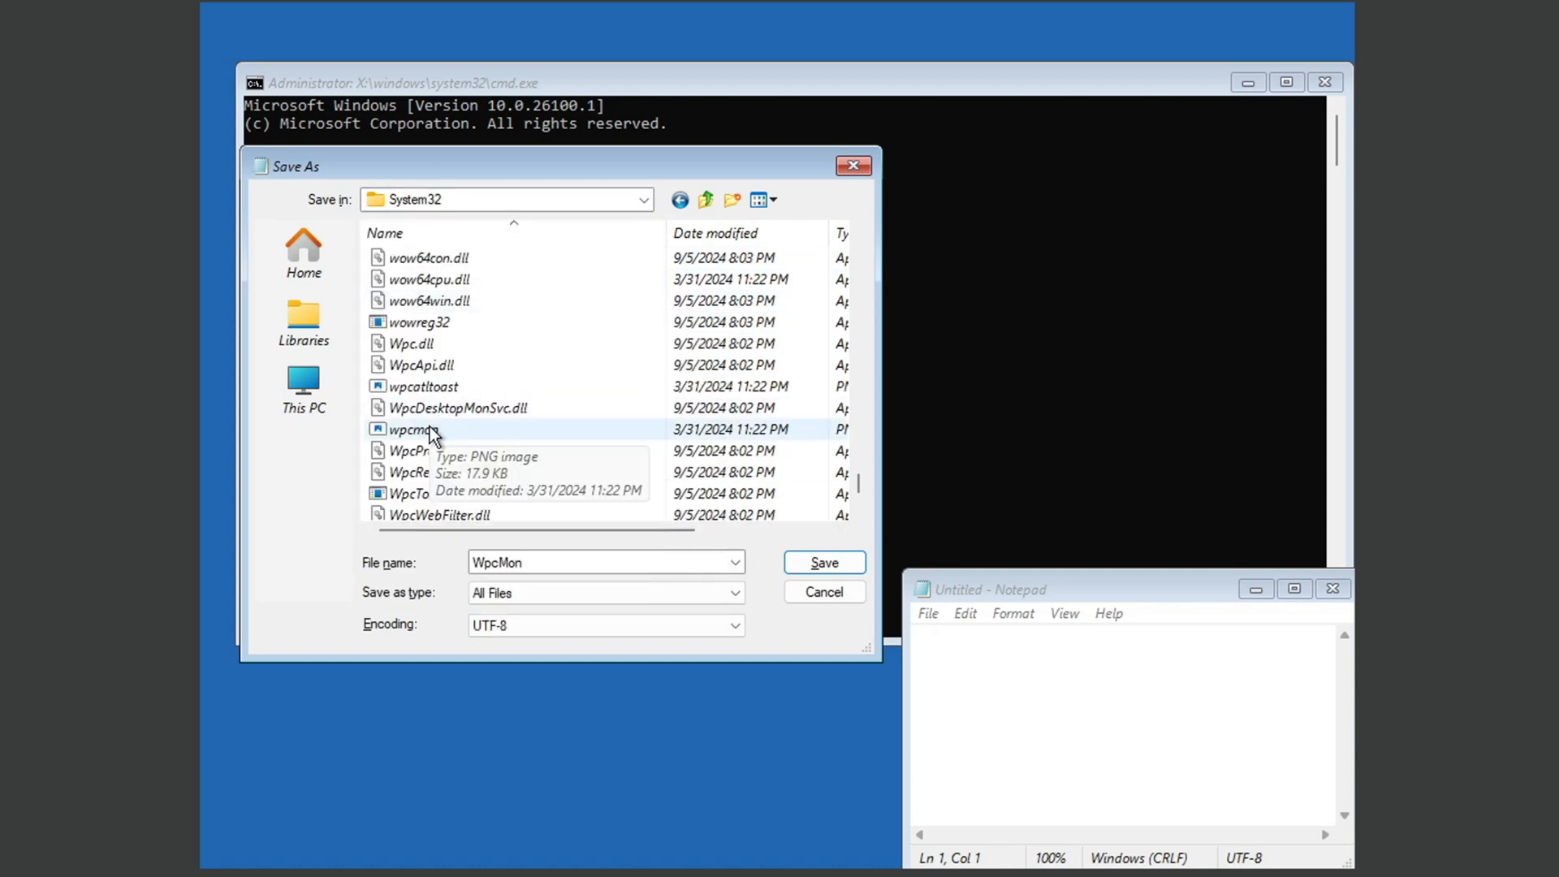
click(414, 429)
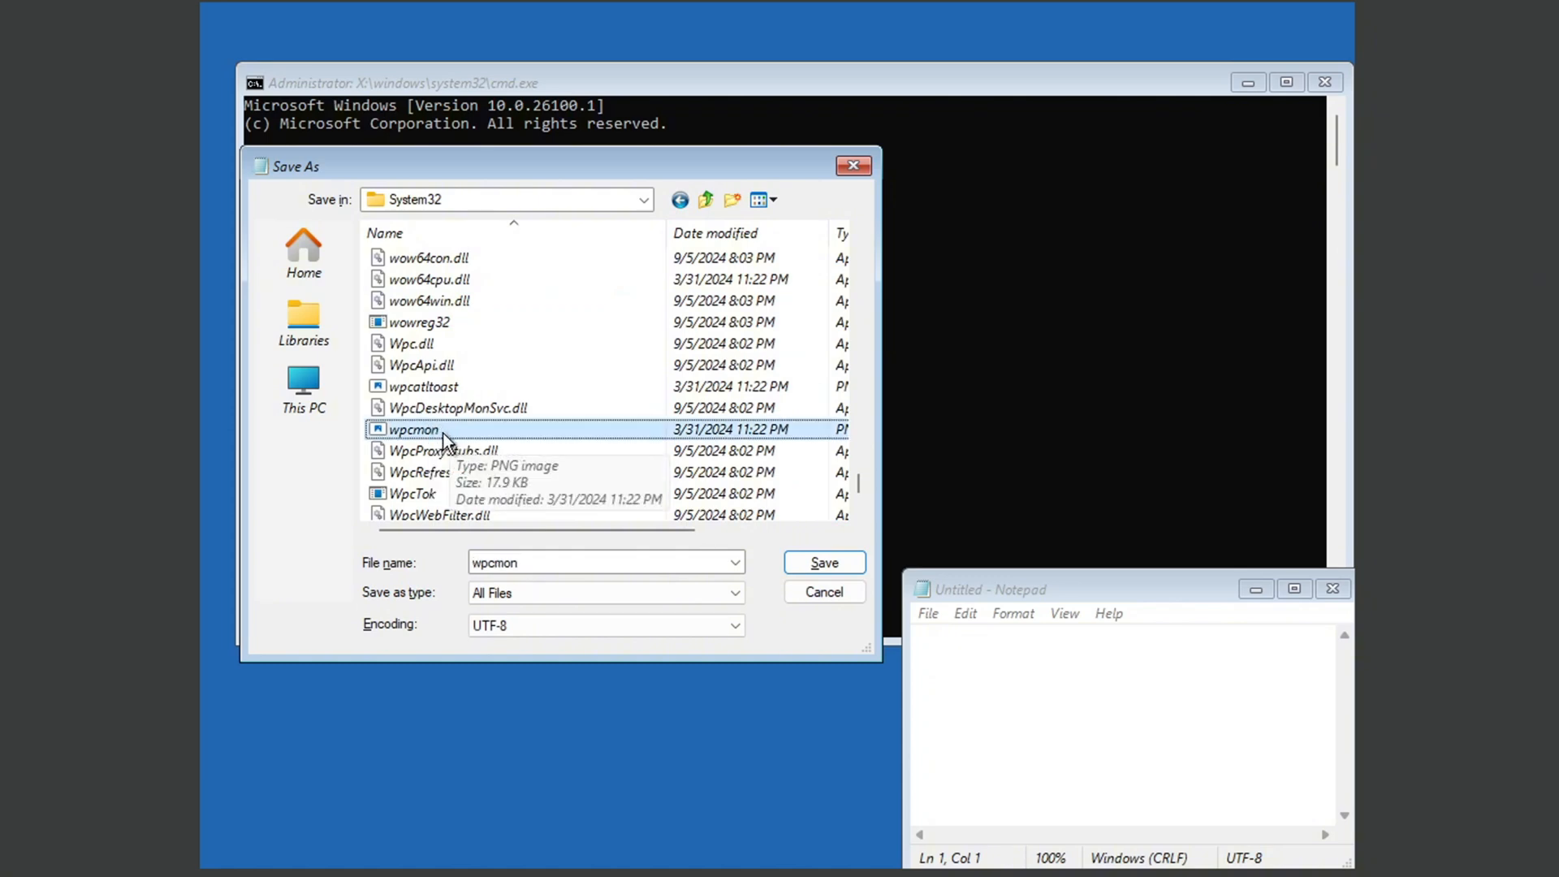
mouse_move(458, 435)
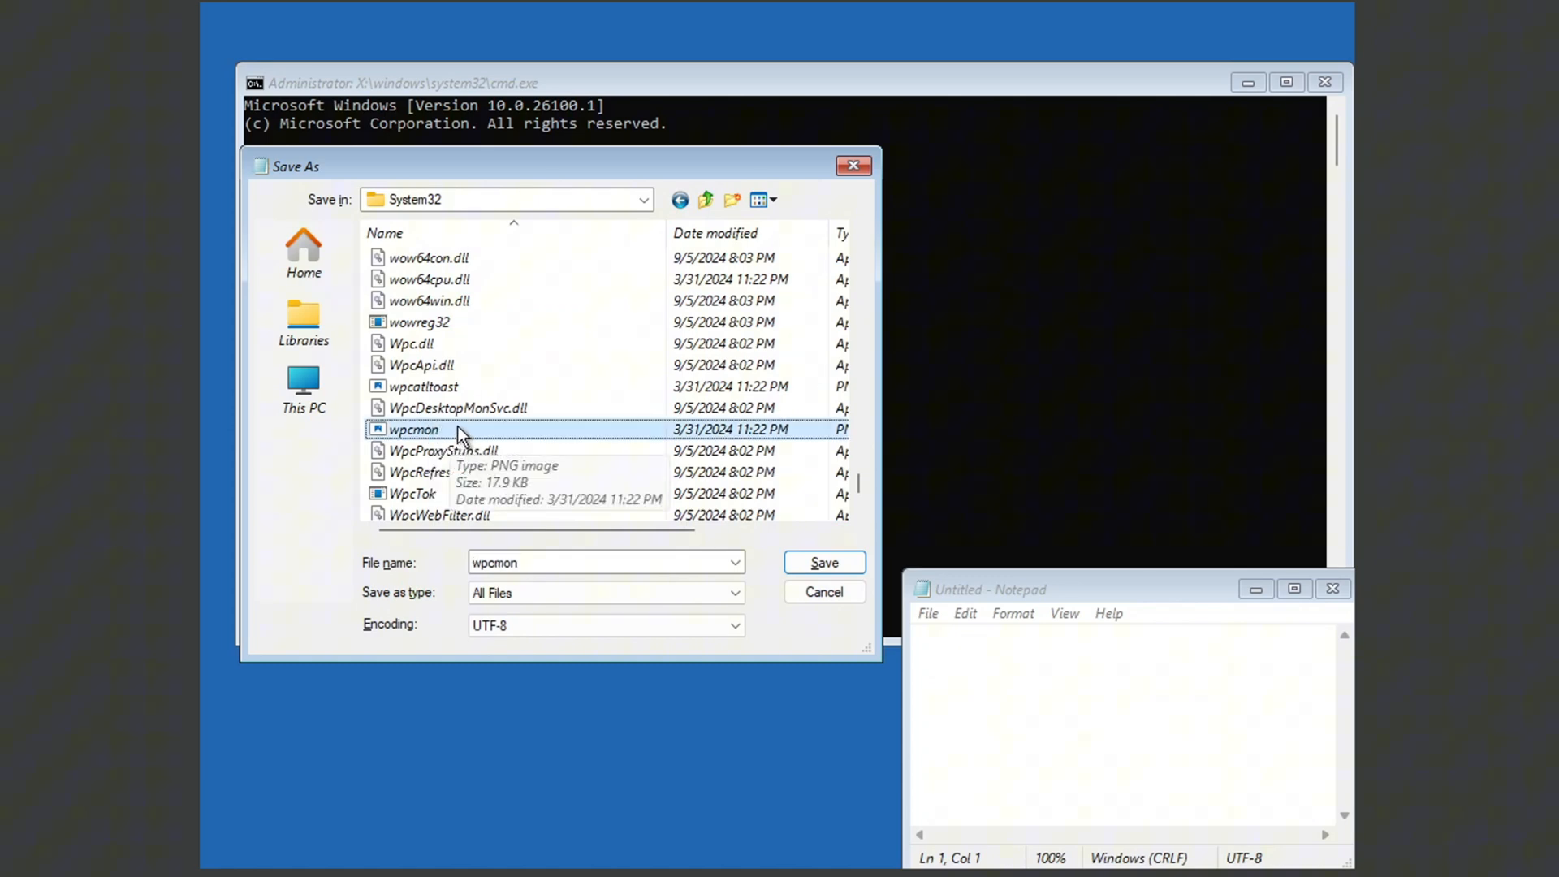
mouse_move(623, 499)
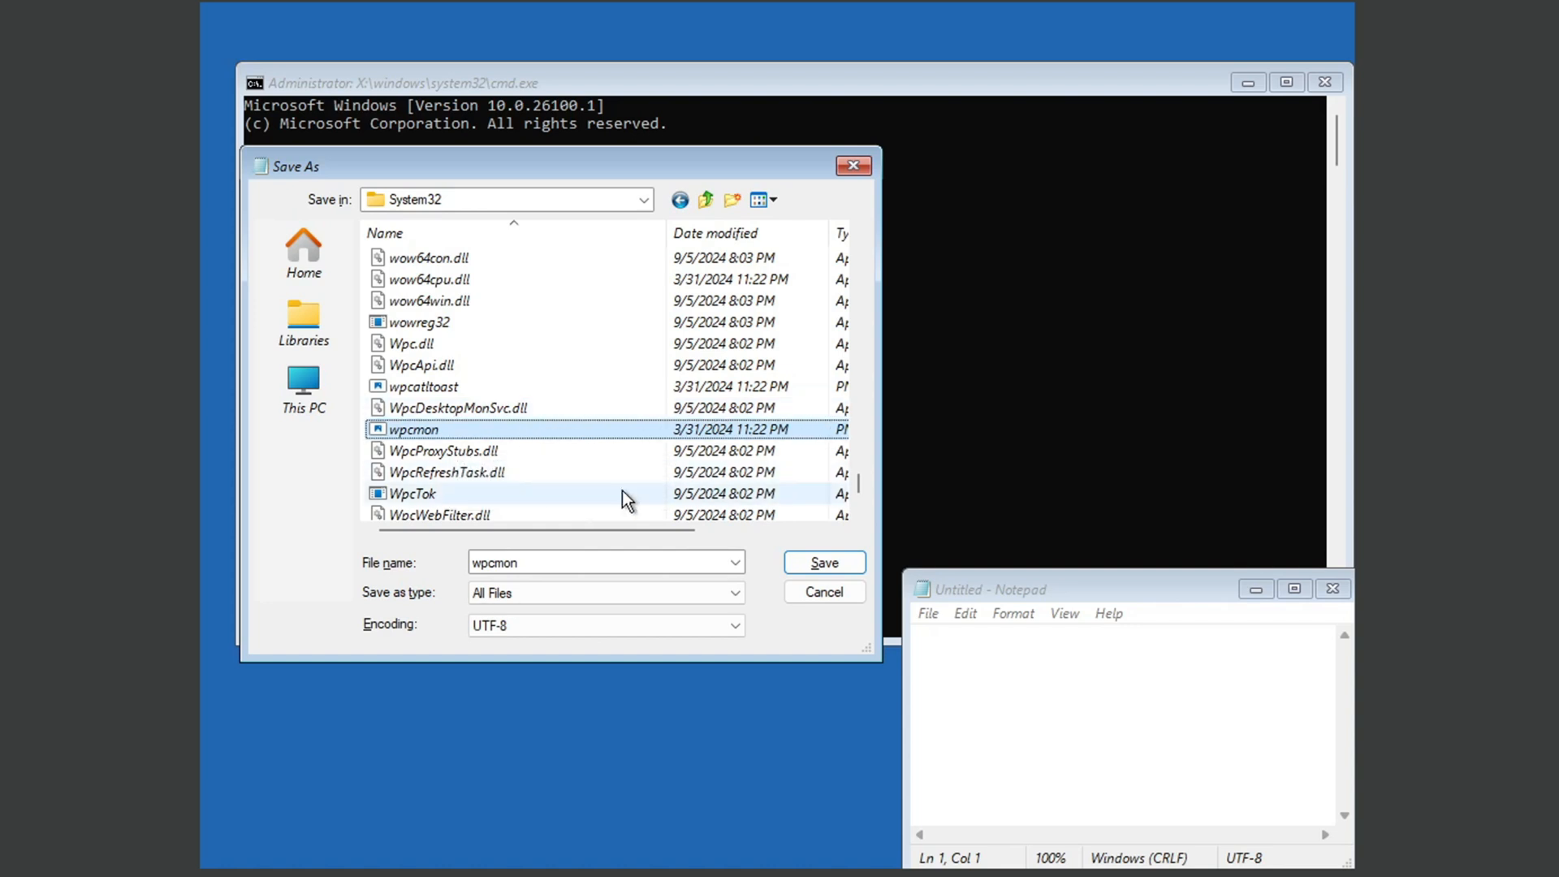
click(823, 563)
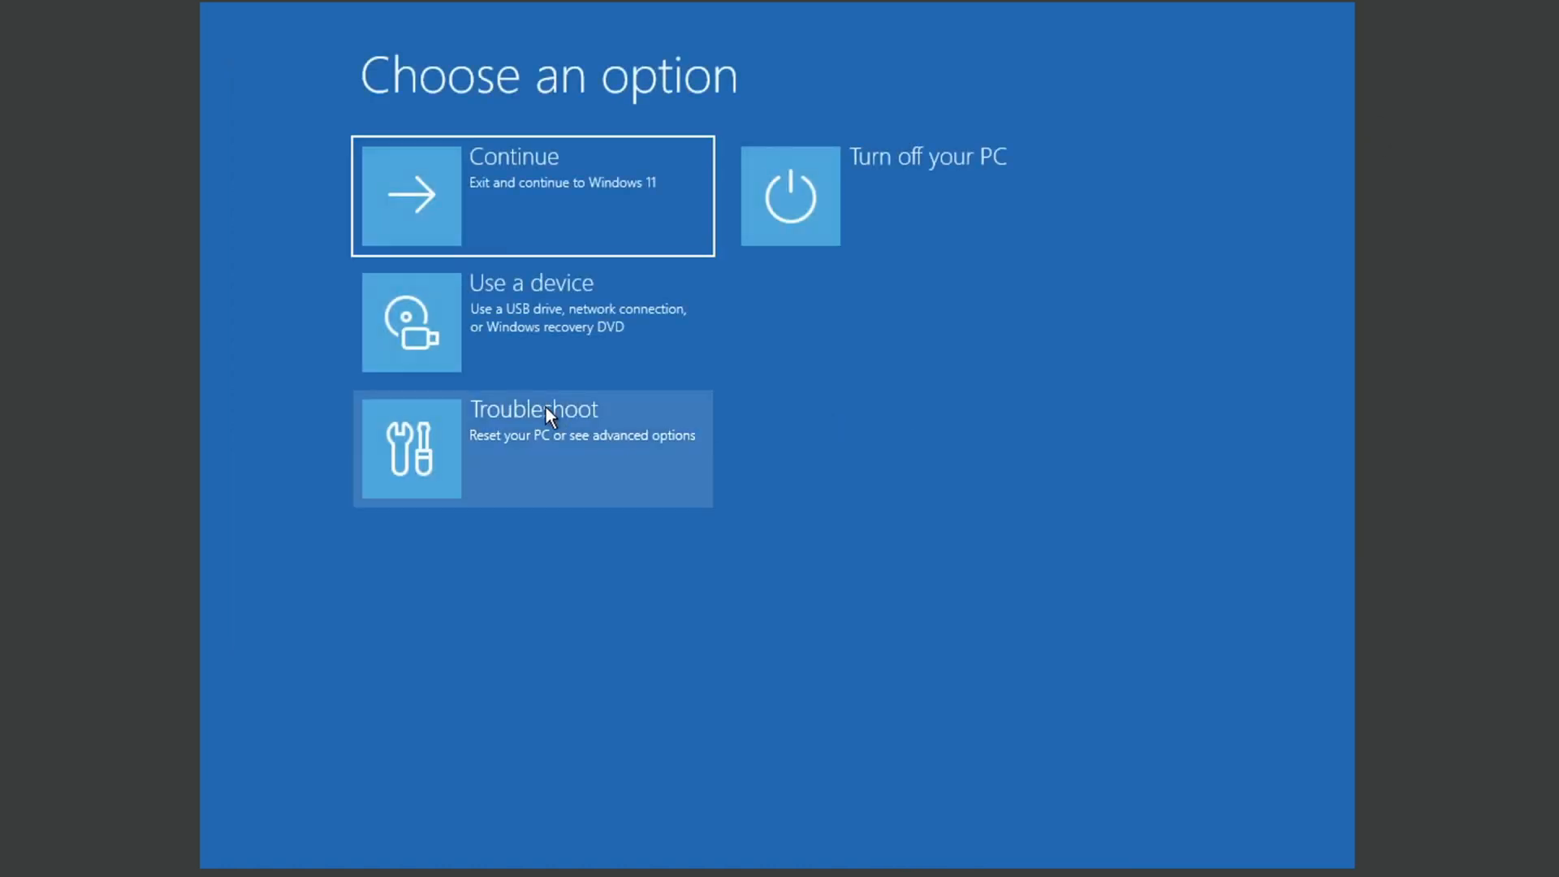
Step: Continue out of recovery into Windows 11, sign in and dismiss the OneDrive notification to reach the unlocked desktop
click(533, 195)
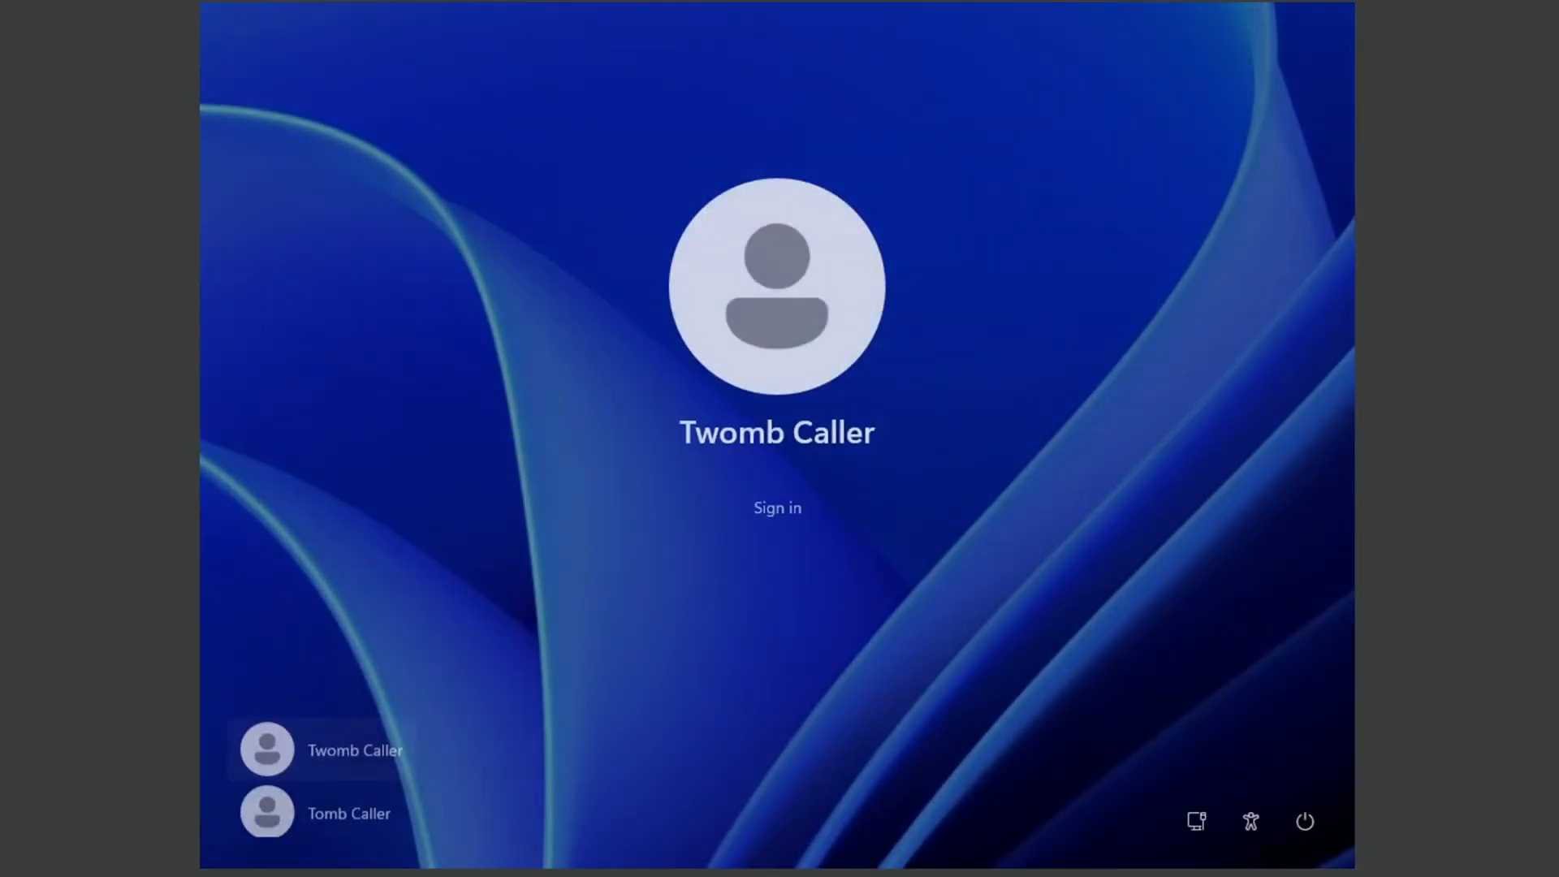
click(777, 507)
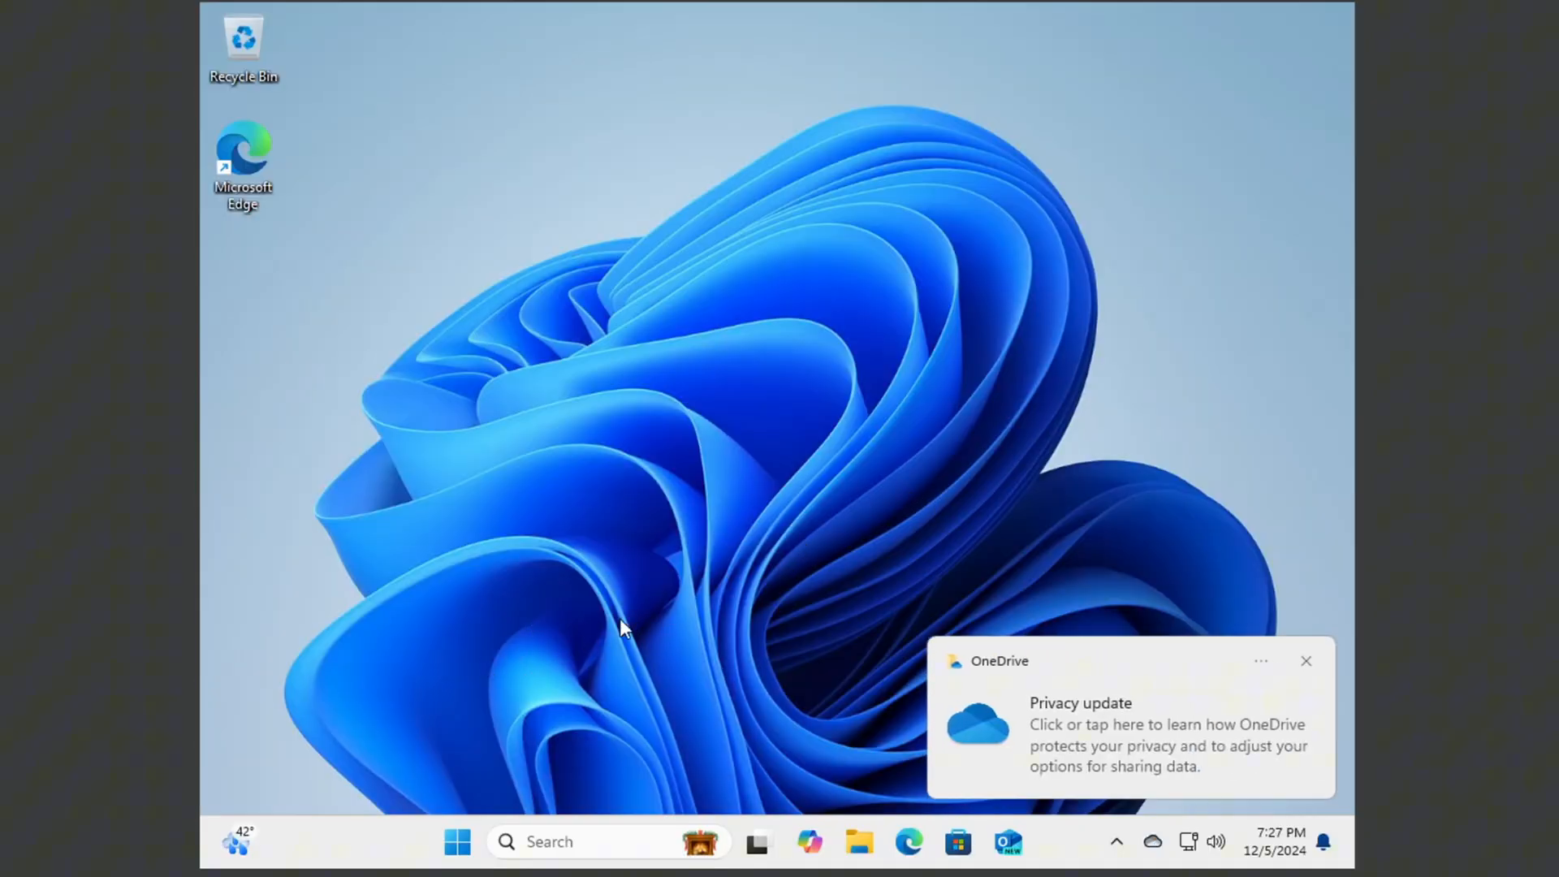
click(1306, 661)
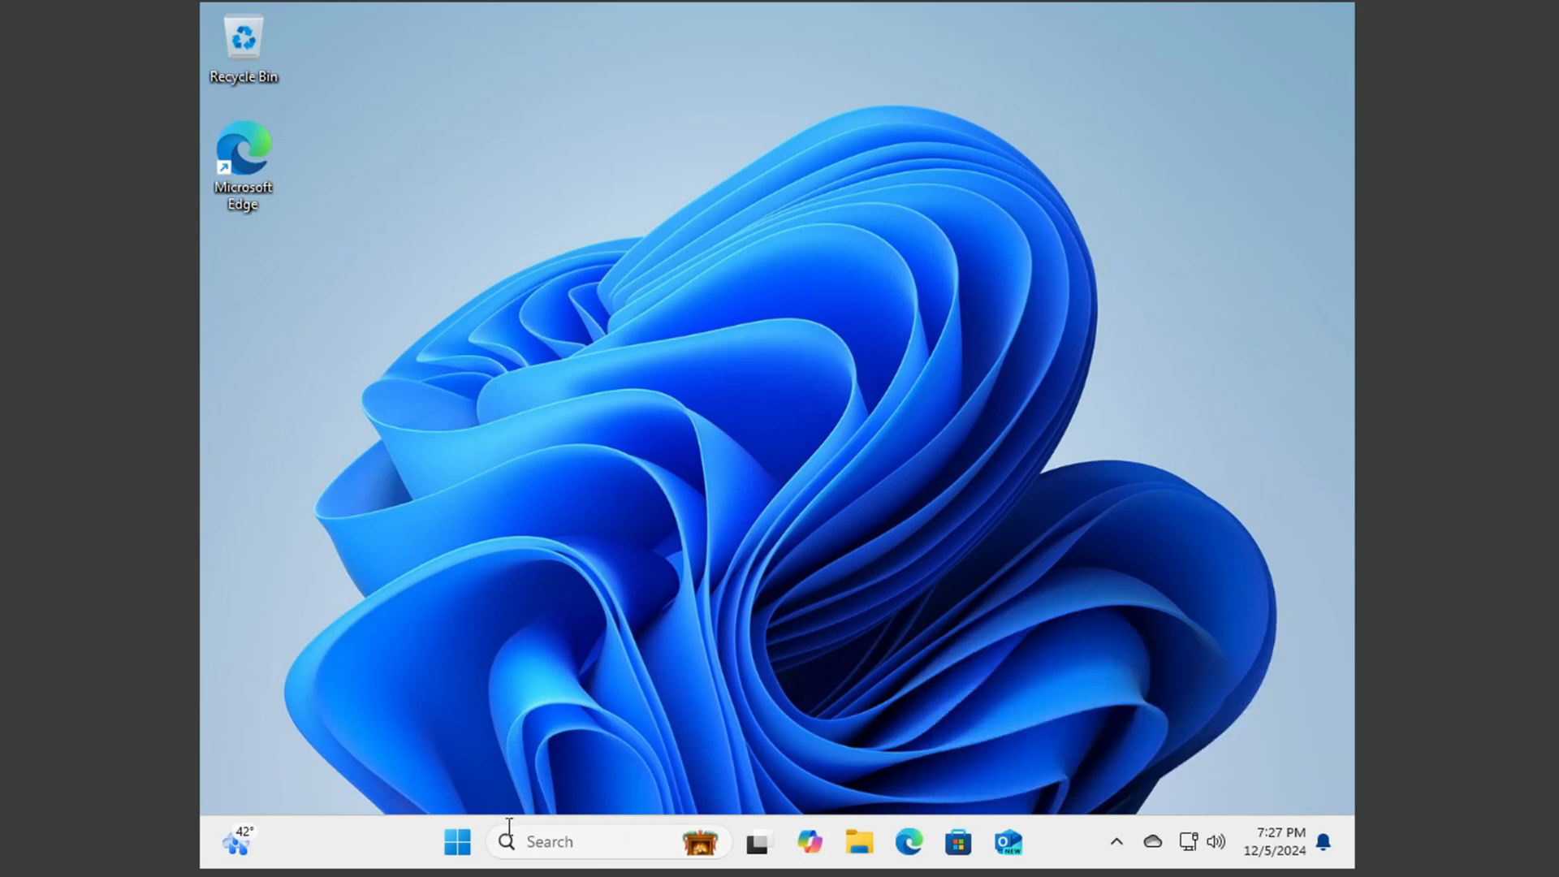
click(457, 841)
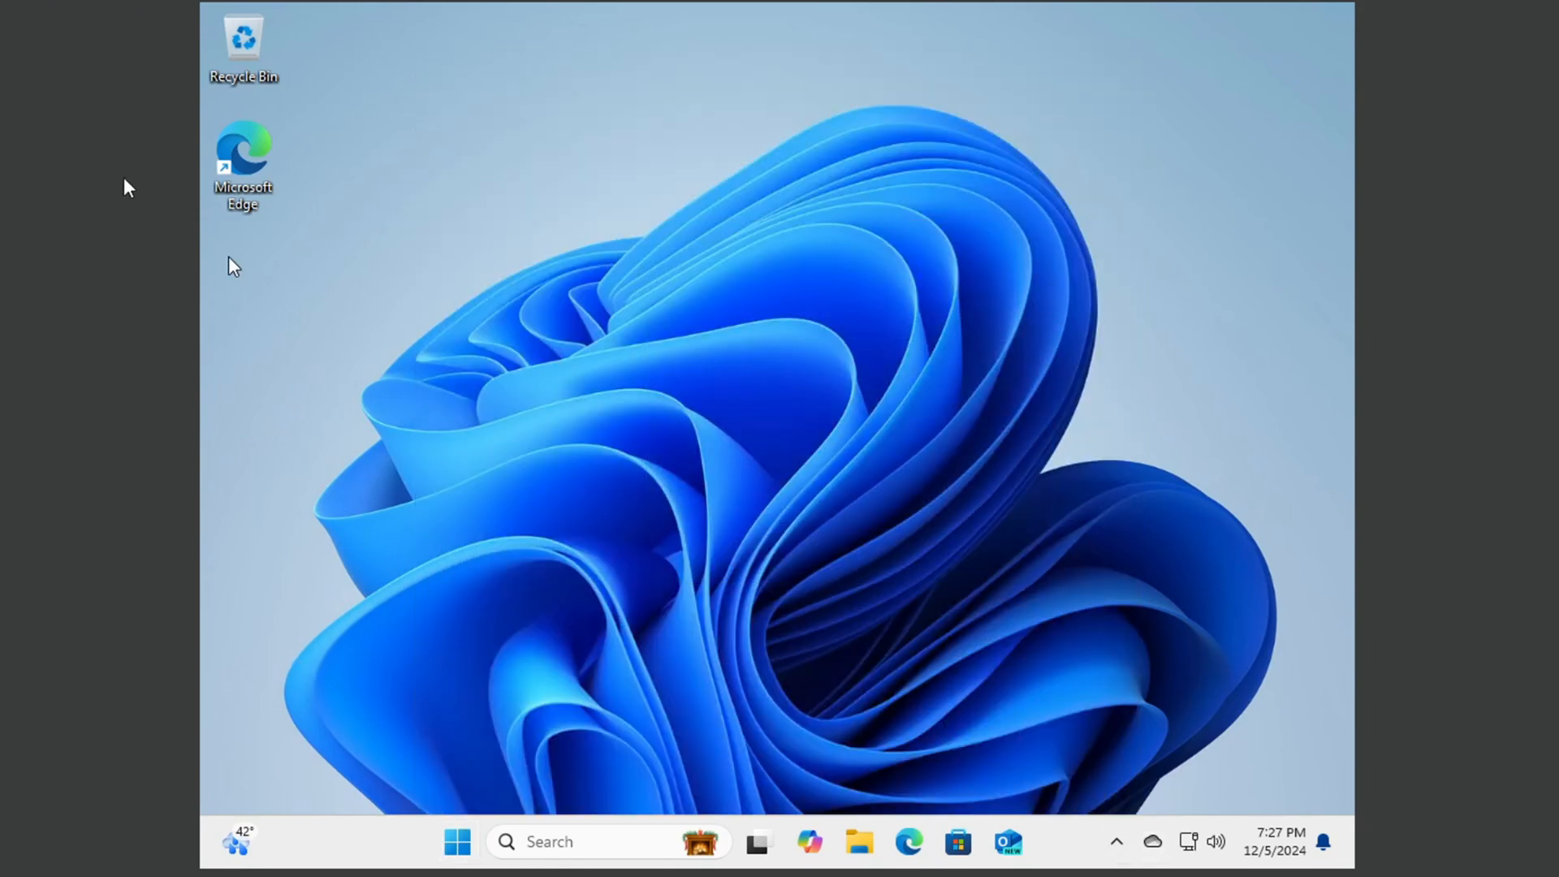
double_click(242, 149)
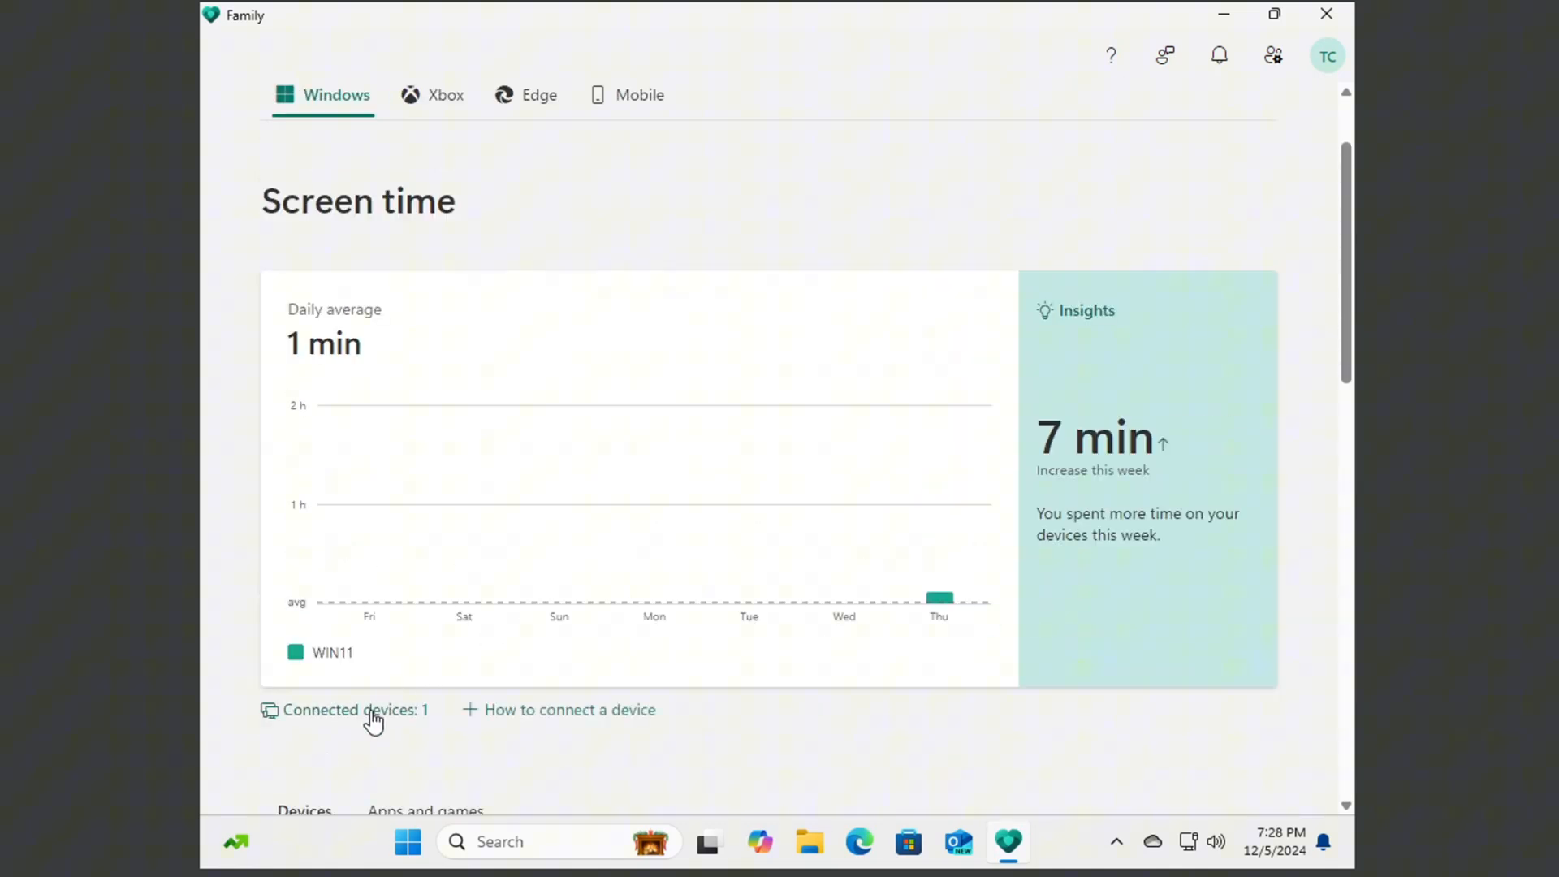
click(344, 710)
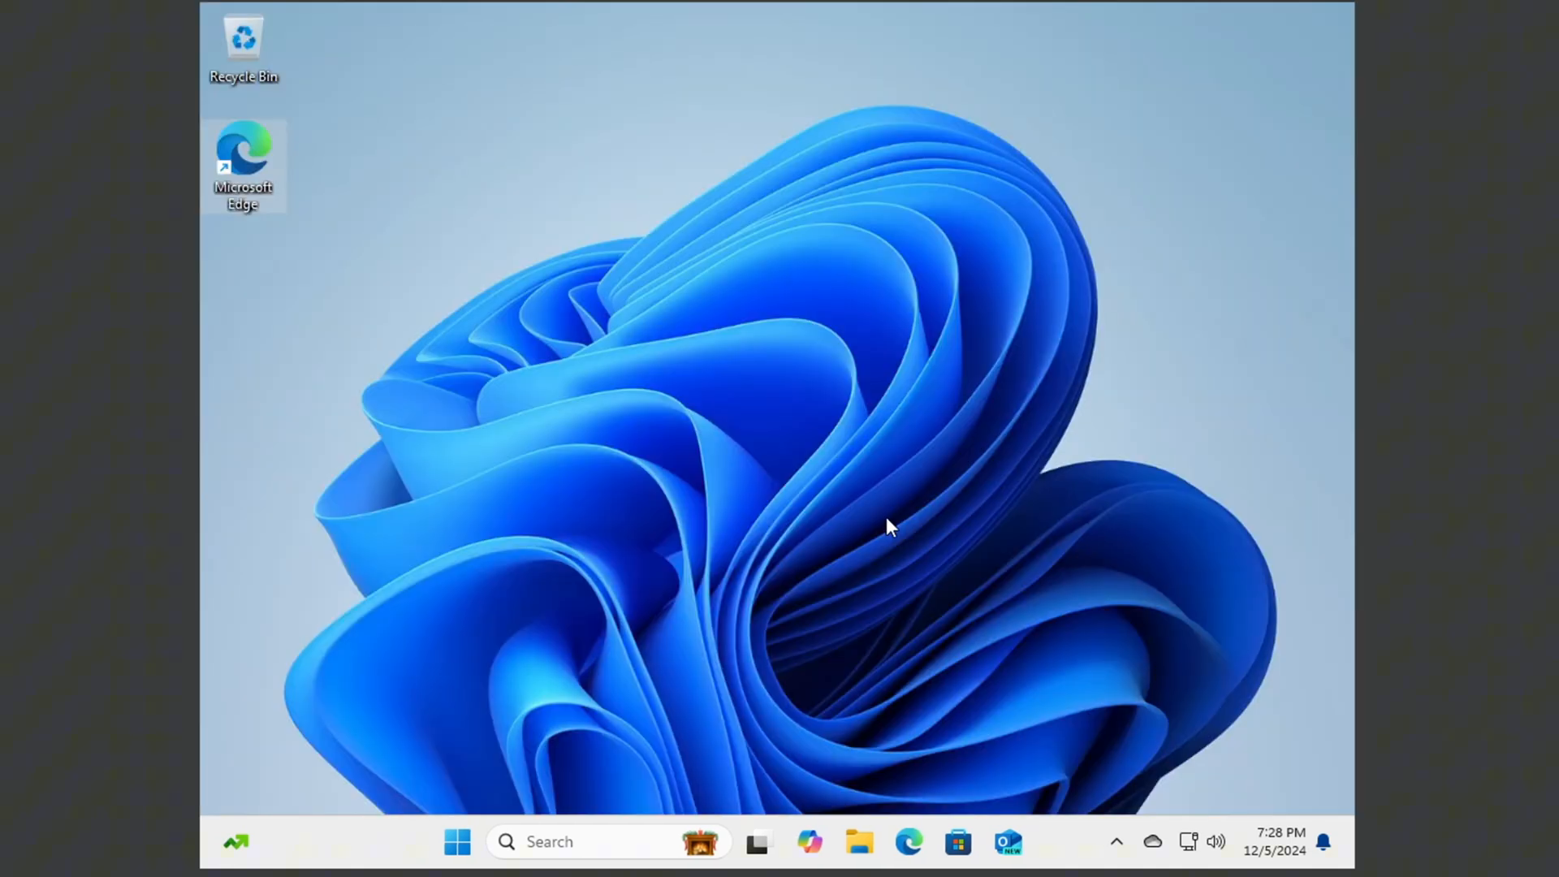
mouse_move(875, 553)
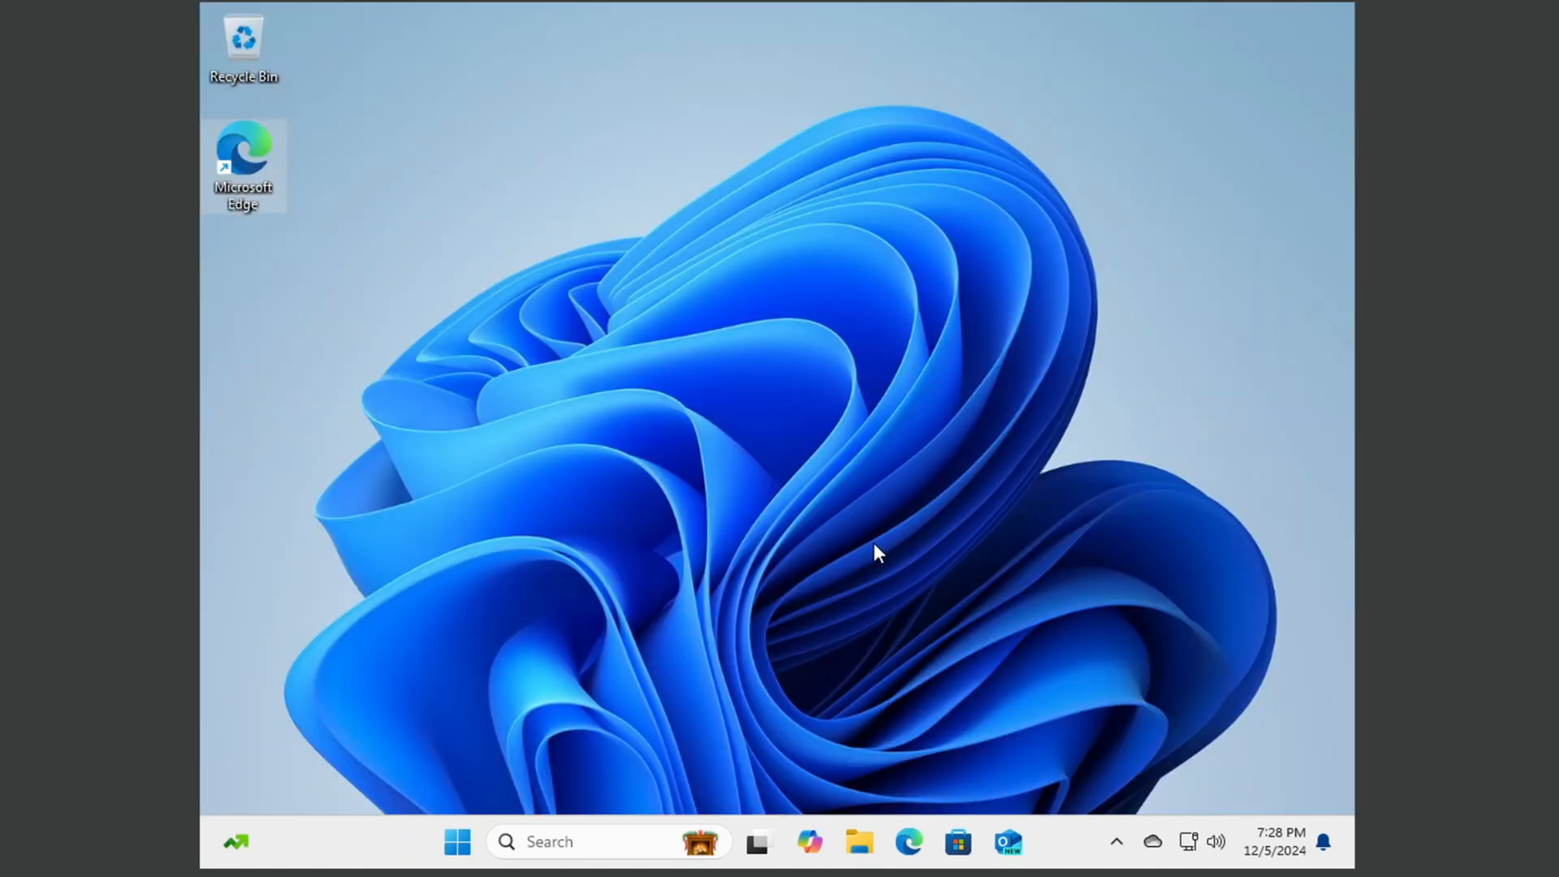
mouse_move(273, 511)
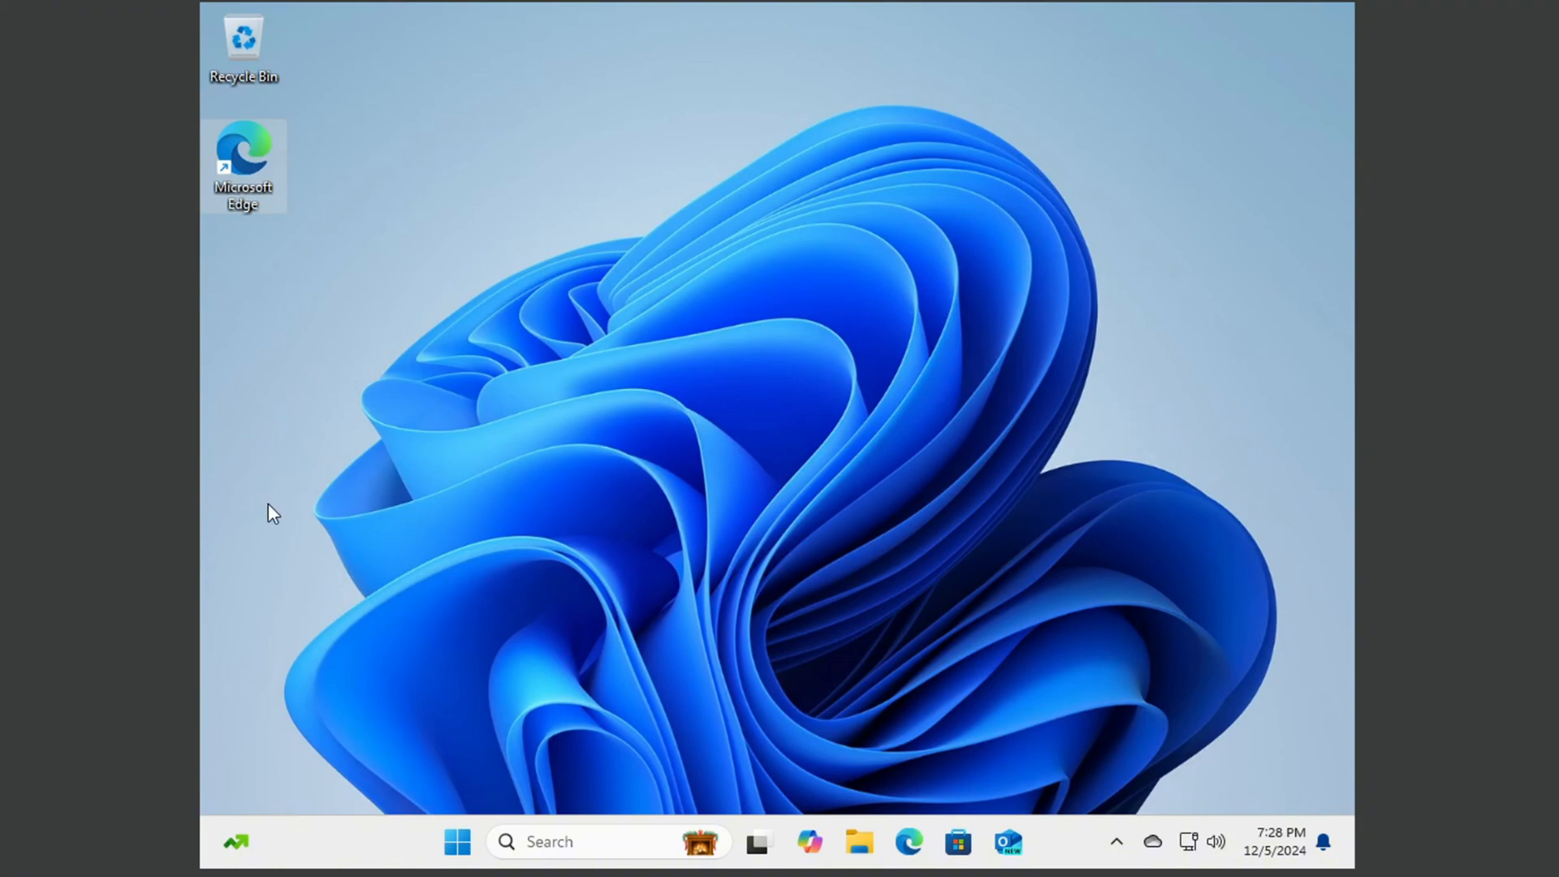